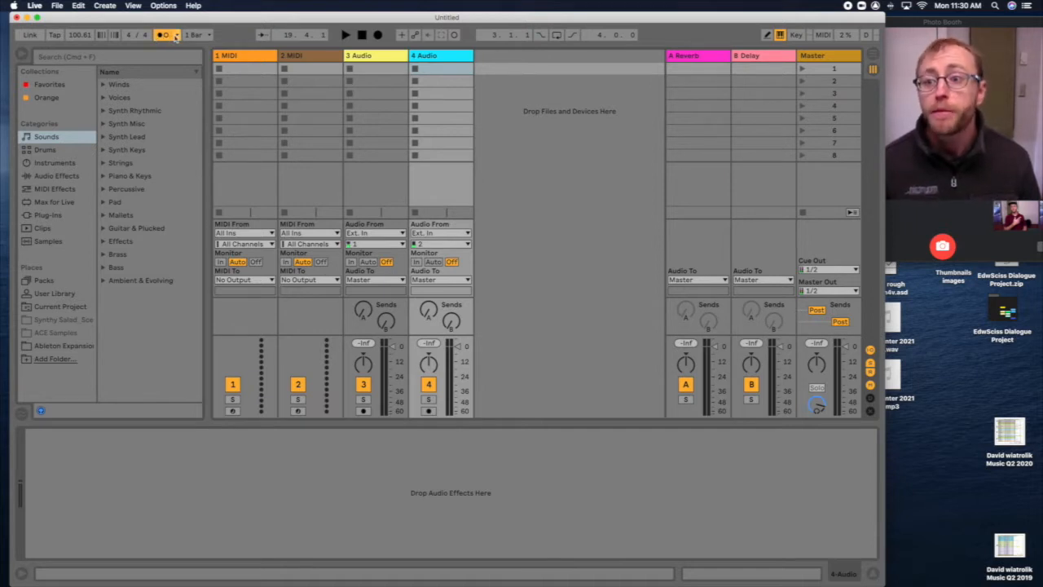
- Switch the new set from the session clip grid to the arrangement timeline
click(205, 34)
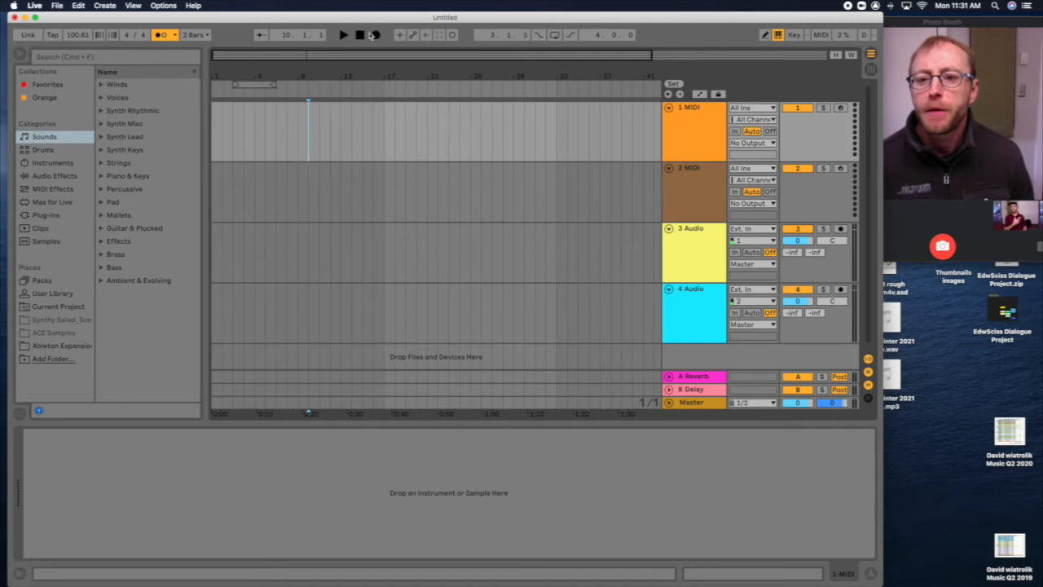
mouse_move(375, 34)
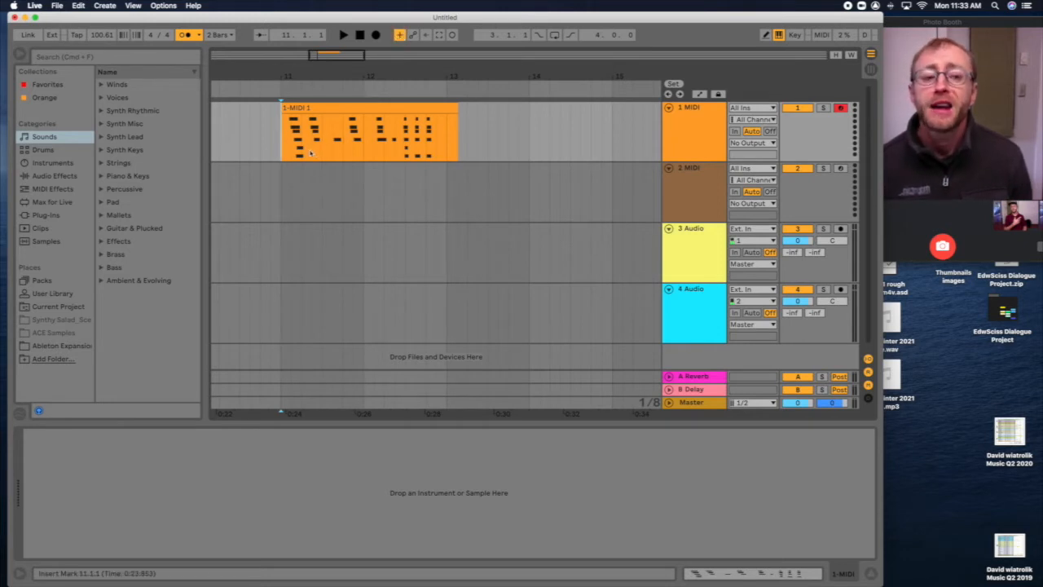
- Record two more passes of notes onto the 1 MIDI track, stopping after each
click(338, 35)
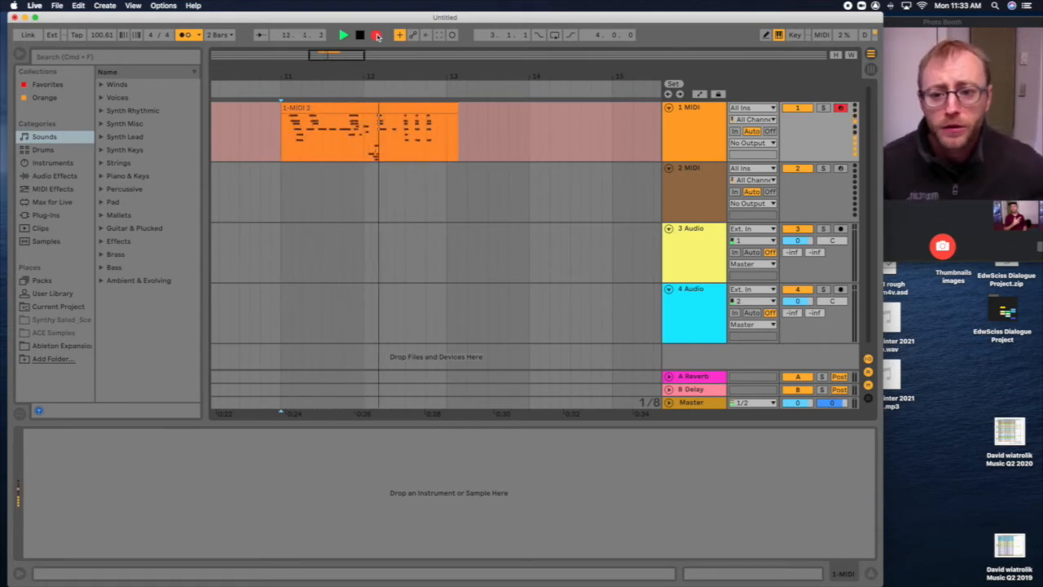
click(372, 36)
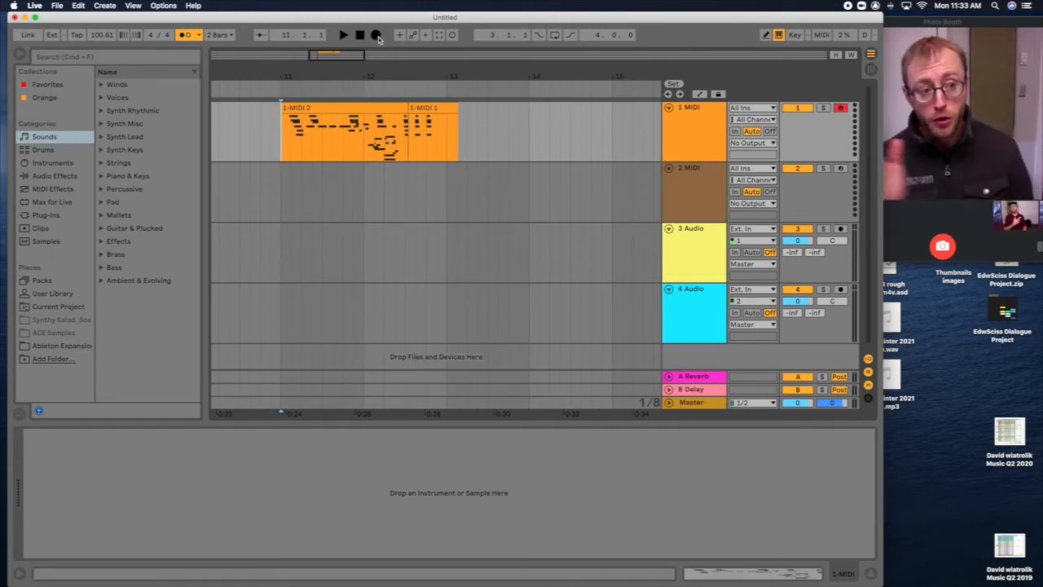
click(377, 35)
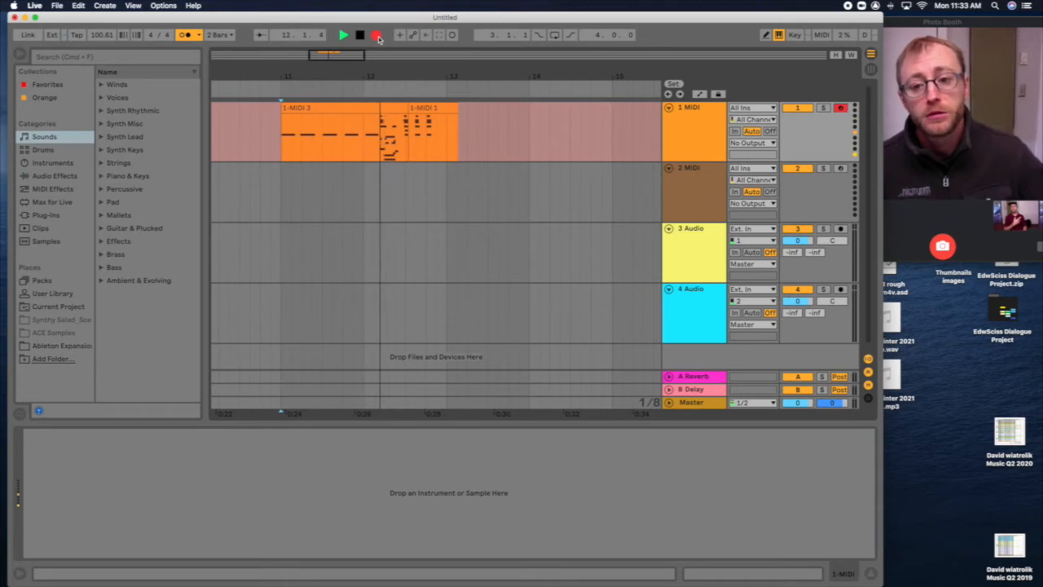
click(374, 34)
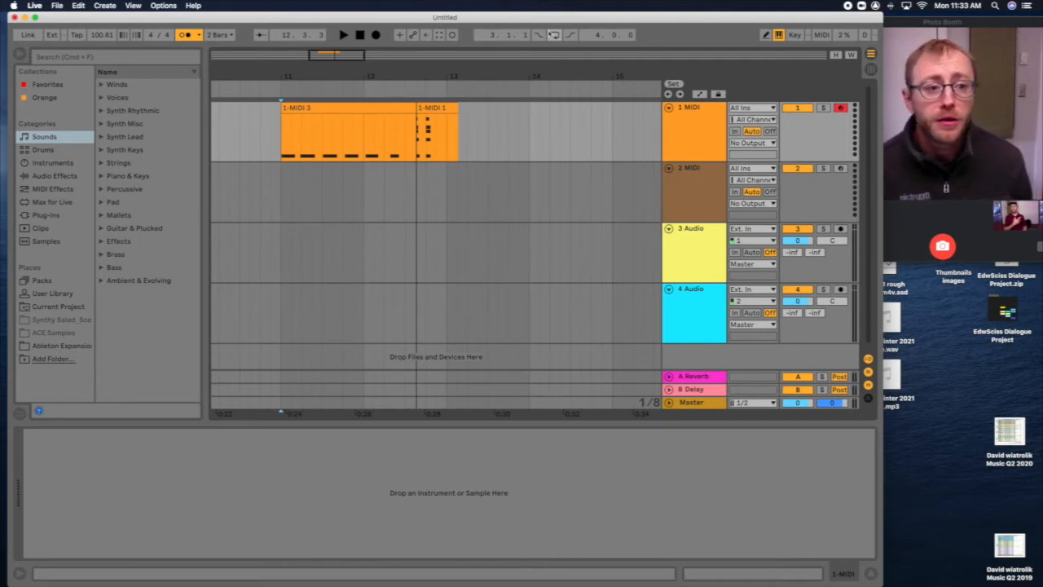
- Select the two recorded bars in the timeline, play them back and stop
click(291, 142)
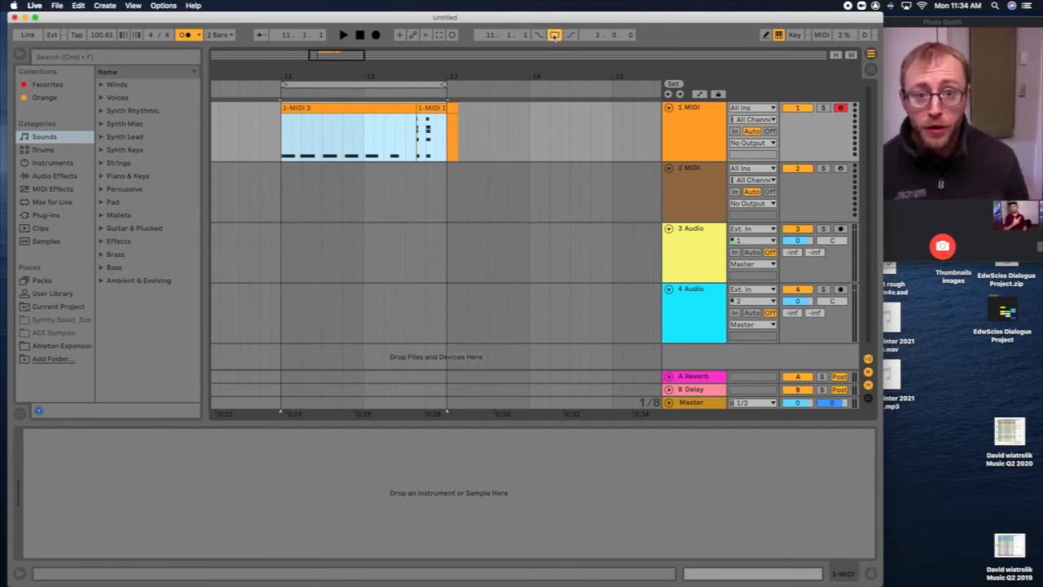
click(343, 34)
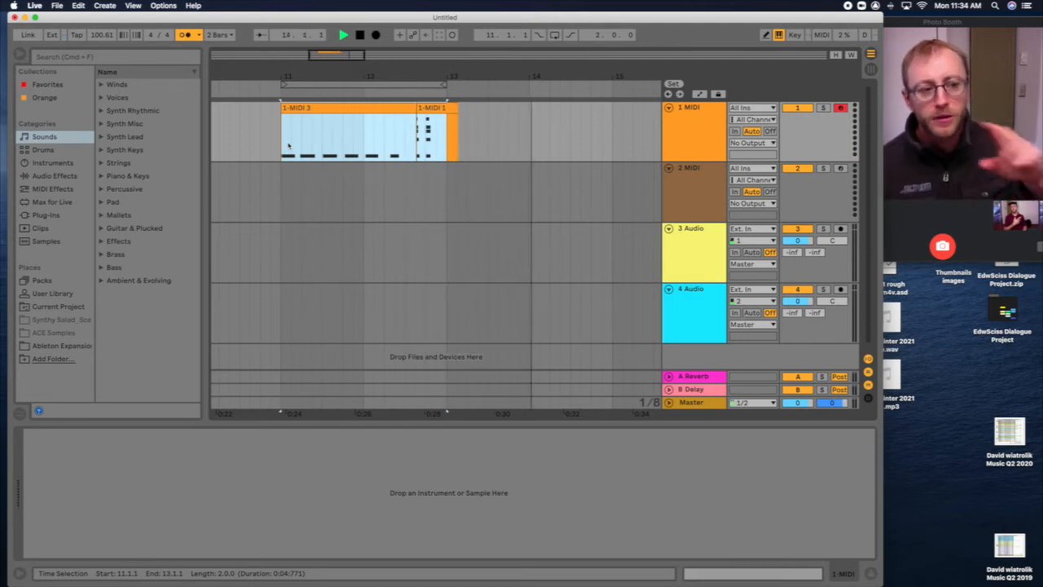
click(346, 35)
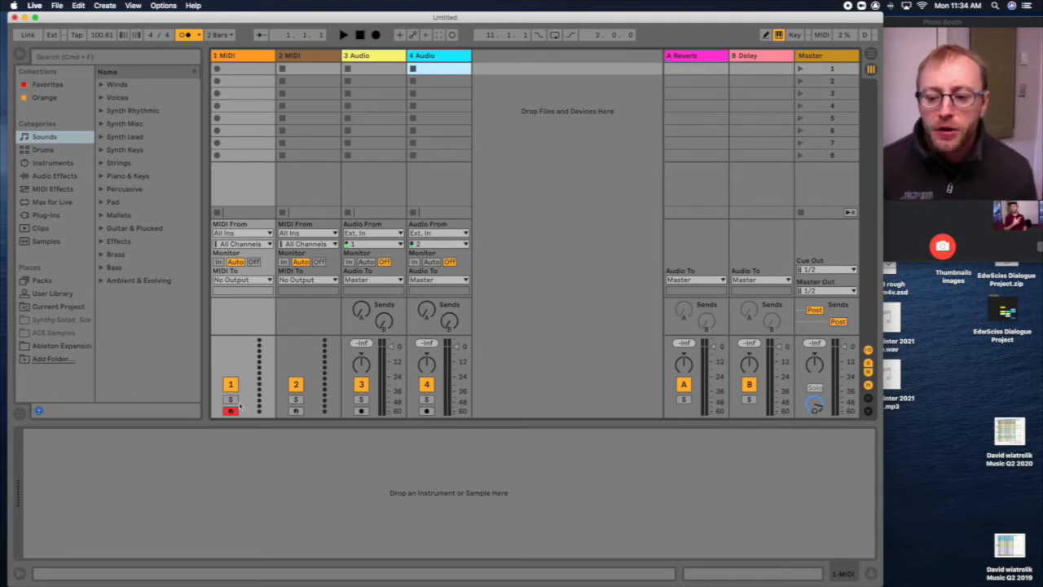
- Disarm both MIDI tracks in the session grid and switch every track back on
click(296, 410)
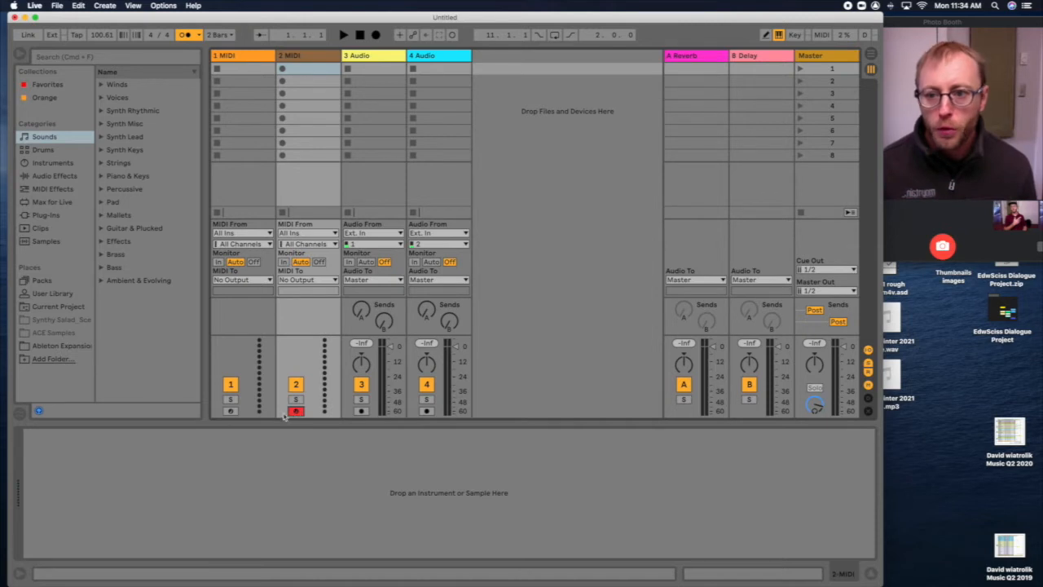
click(231, 410)
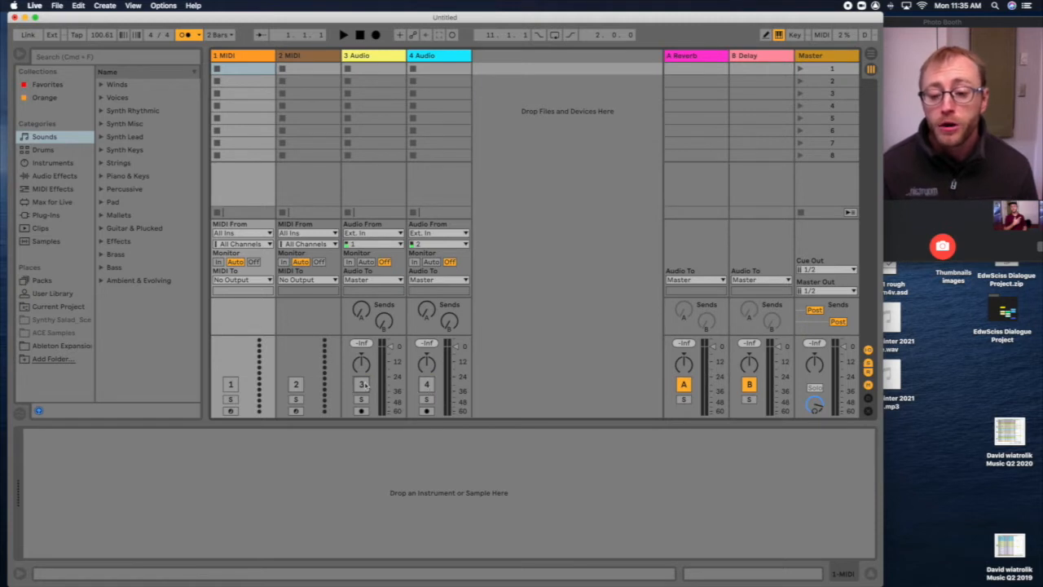
click(362, 383)
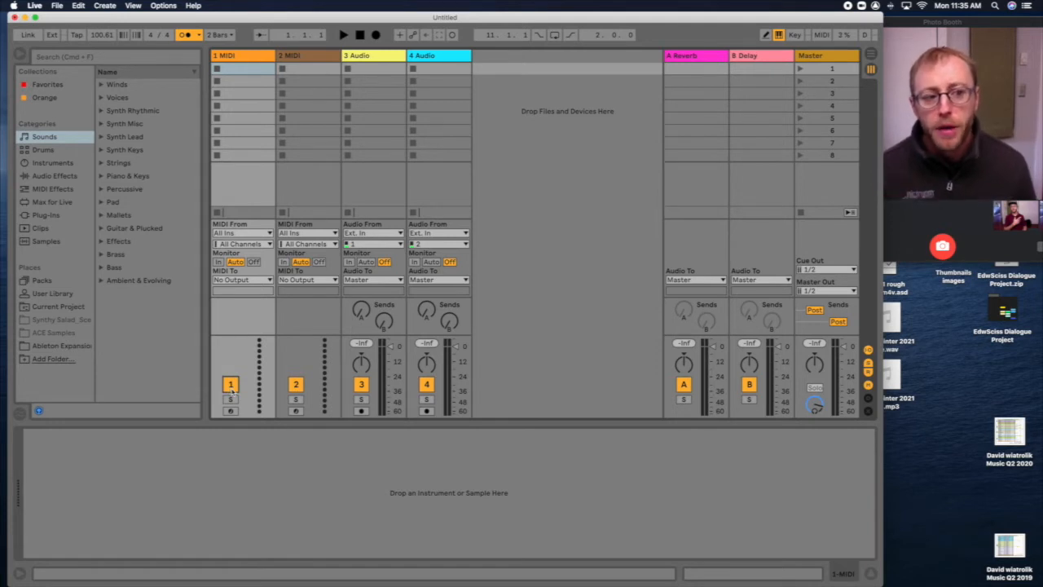
mouse_move(228, 332)
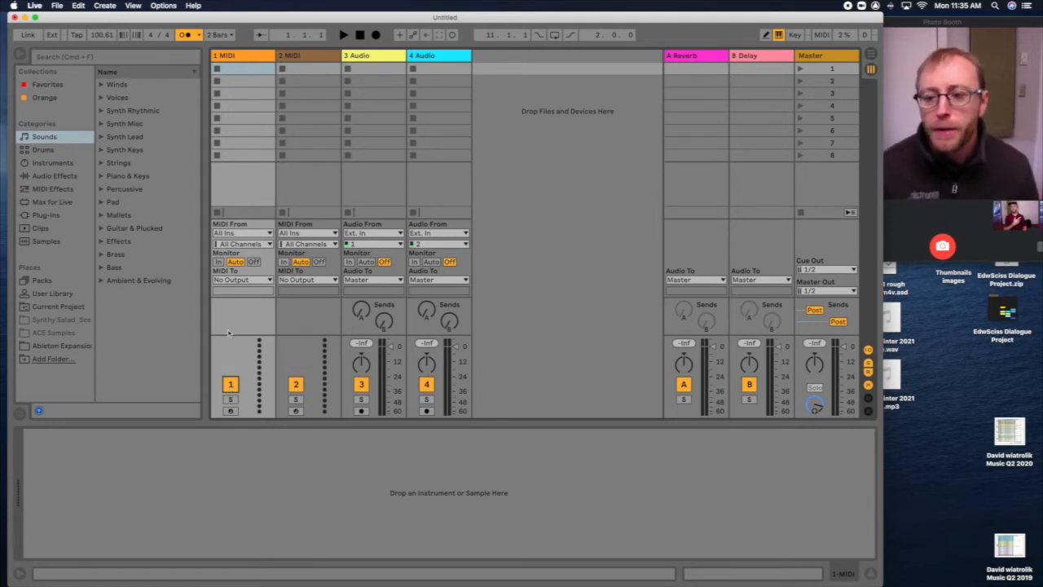
- Select the 1 MIDI track and arm it for session recording
click(231, 56)
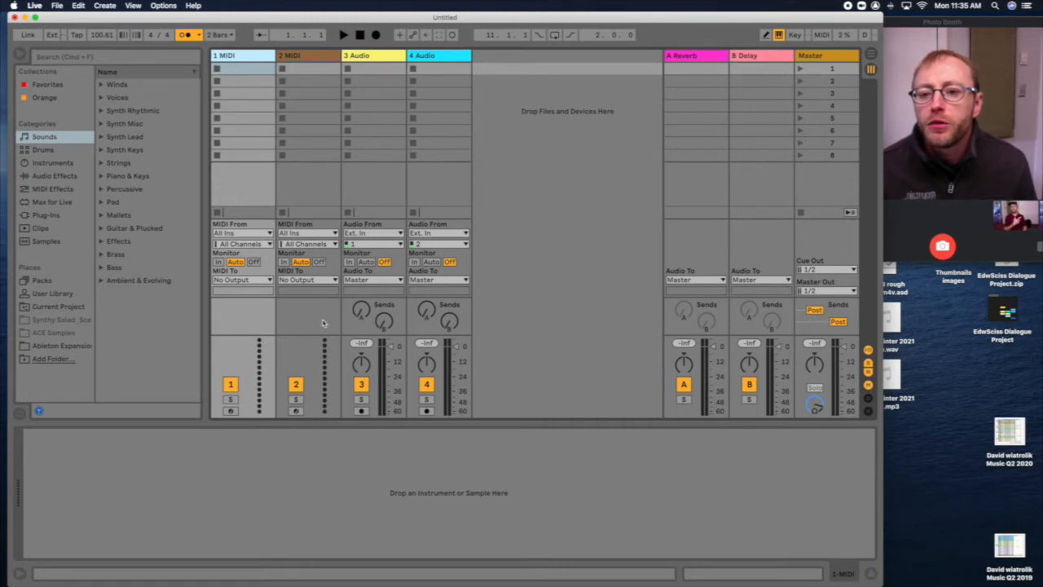
click(230, 410)
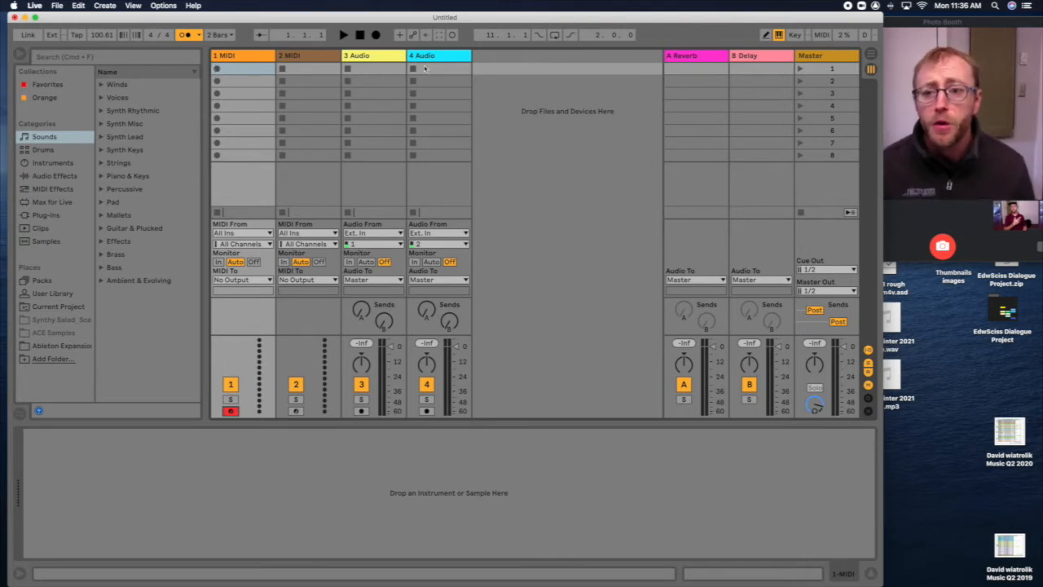
- Arm the 4 Audio track and record a brief clip into its first slot, then stop
click(422, 69)
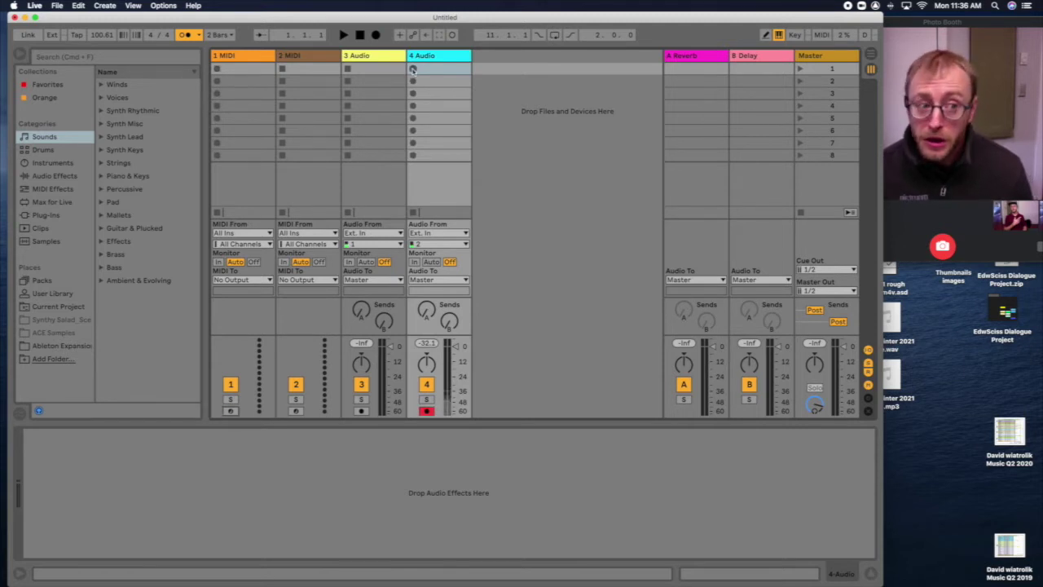
click(411, 68)
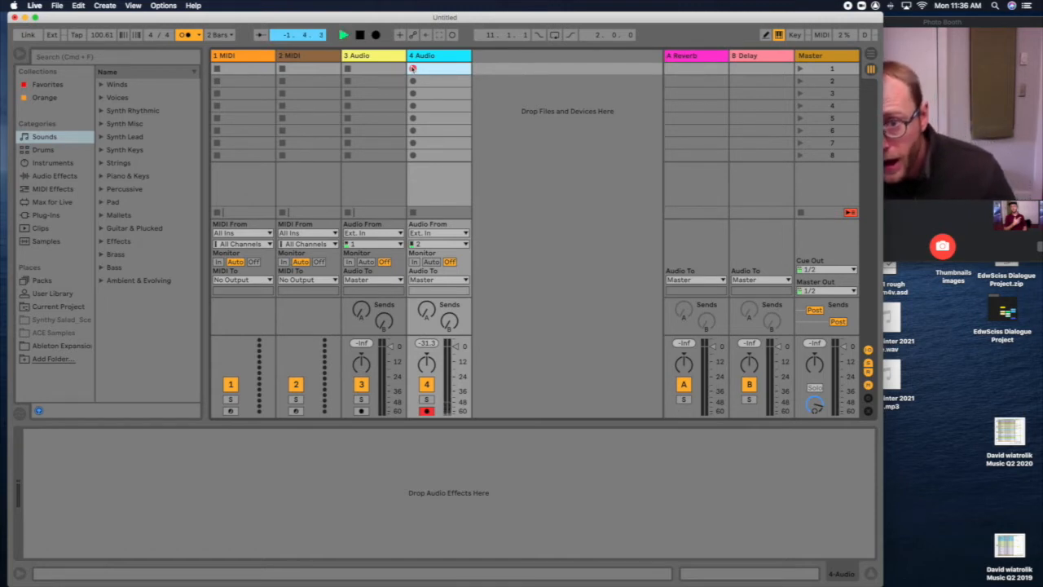
click(411, 68)
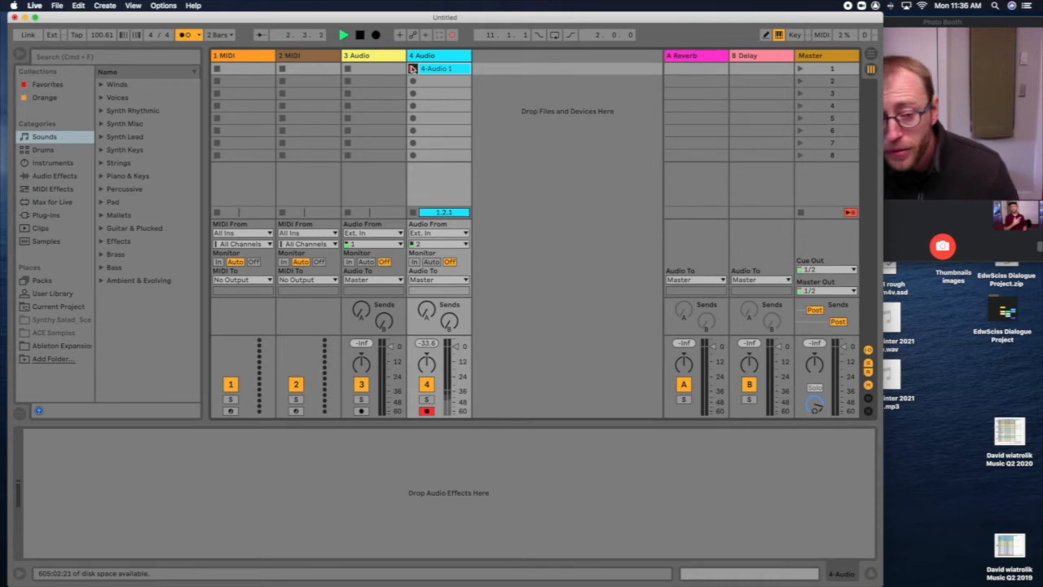
click(368, 34)
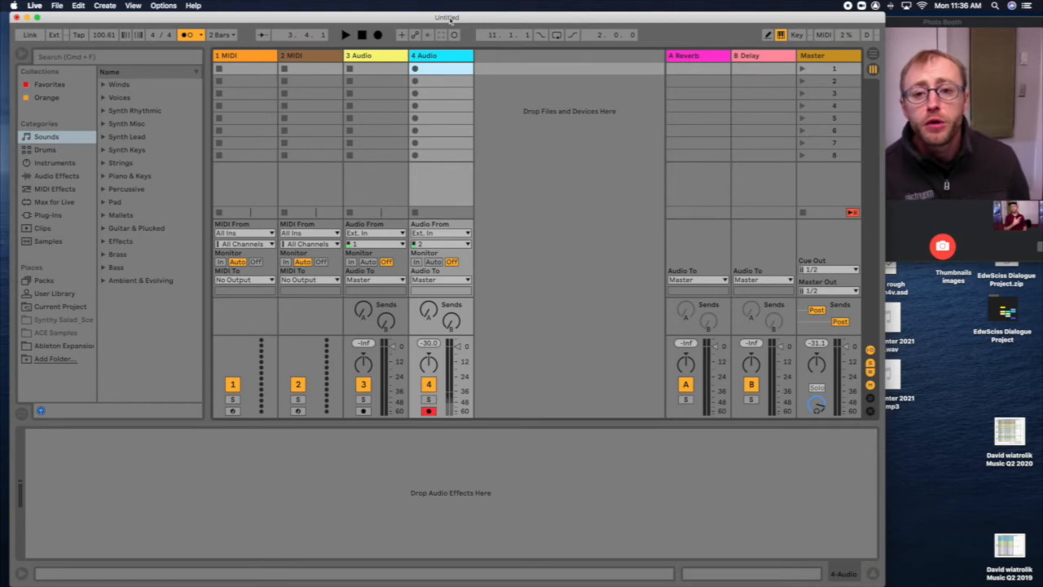
- Select the 1 MIDI track header to show its empty device area
click(236, 59)
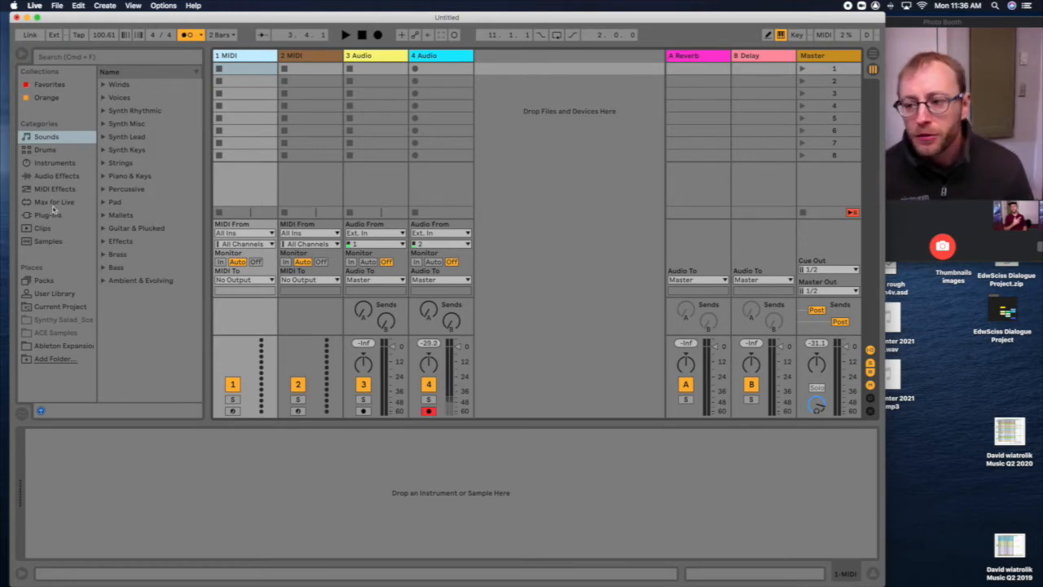
- Load the Stark Kit.adg drum rack from the browser's Drums folder onto track 1
click(56, 176)
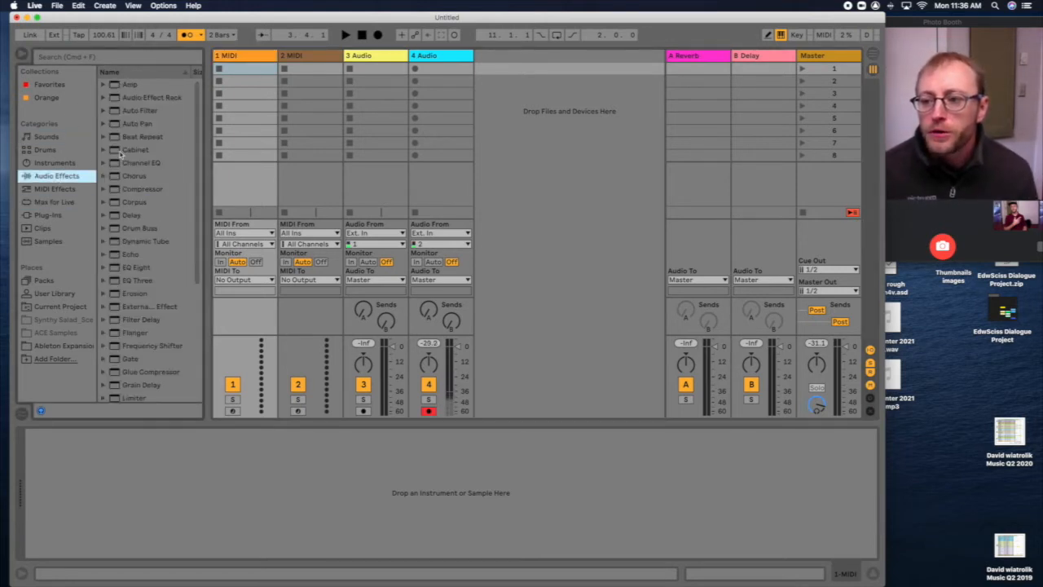
click(44, 150)
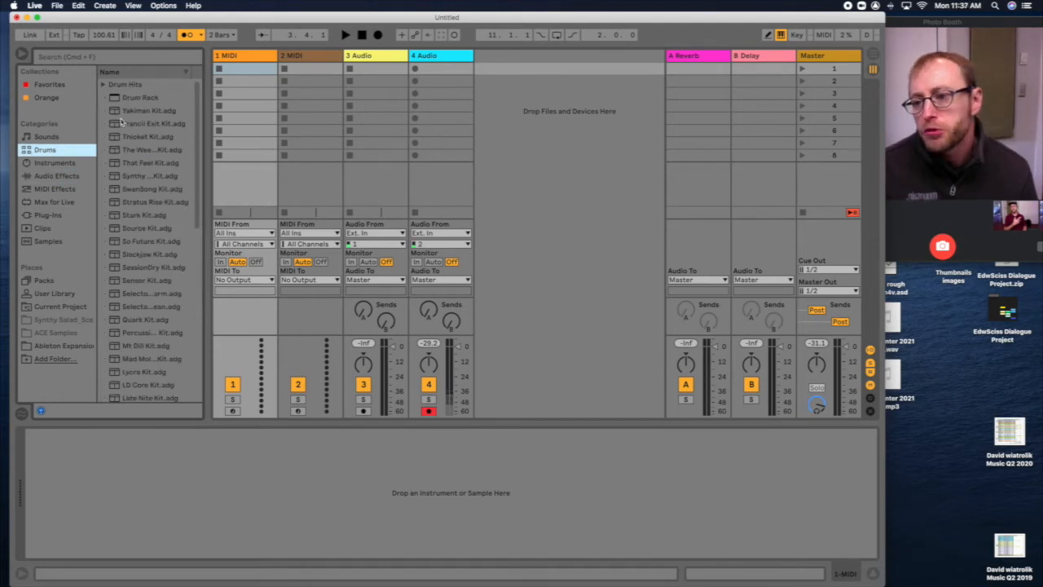
click(143, 215)
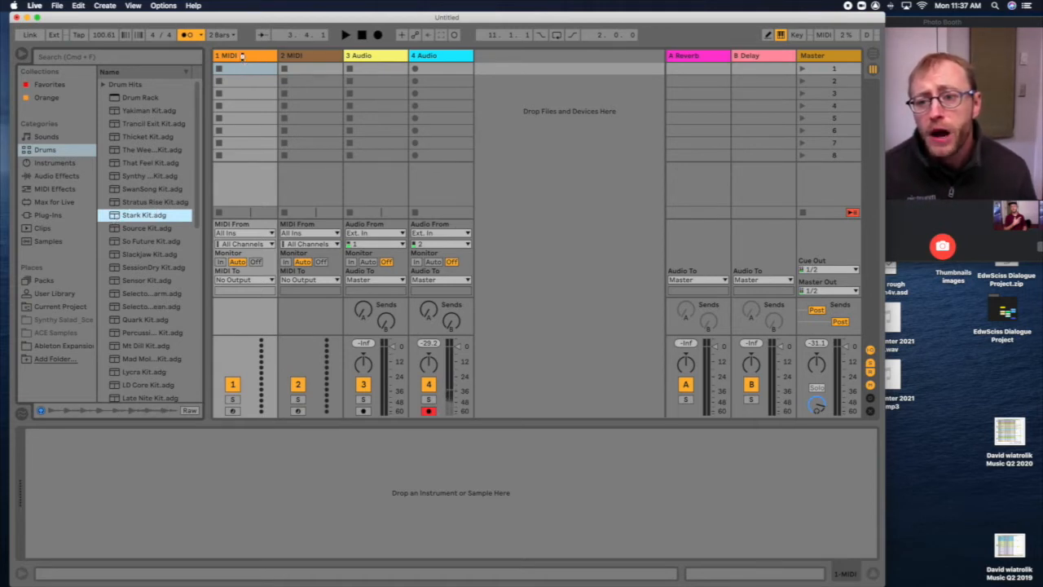
double_click(147, 215)
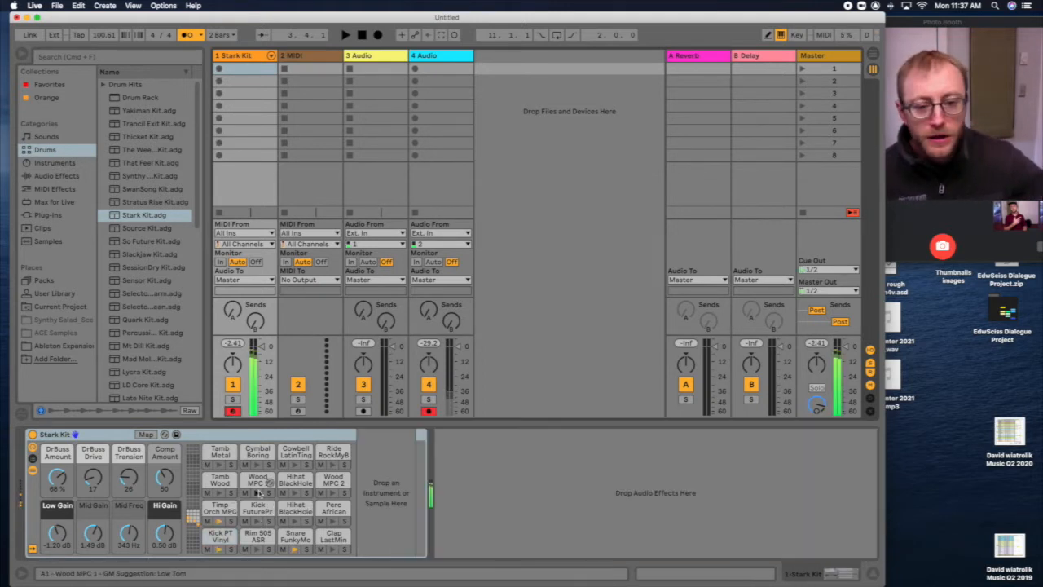
- Show the Clap pad's Simpler sample inside the Stark Kit drum rack
click(220, 453)
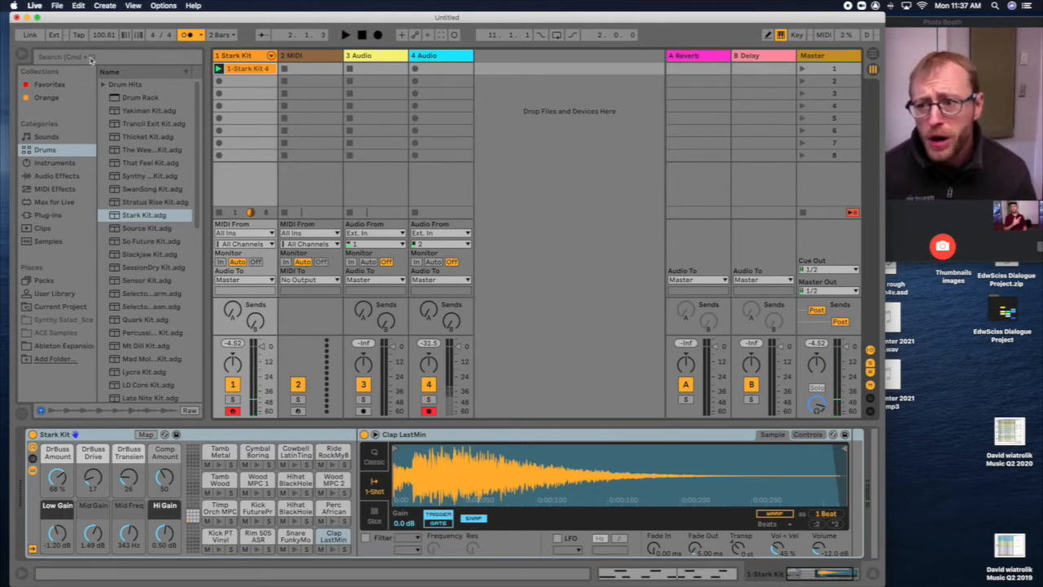
- Search 'BASS', browse Instruments > Analog > Bass to a Dual Osc reso preset, and select track 2
text(BASS)
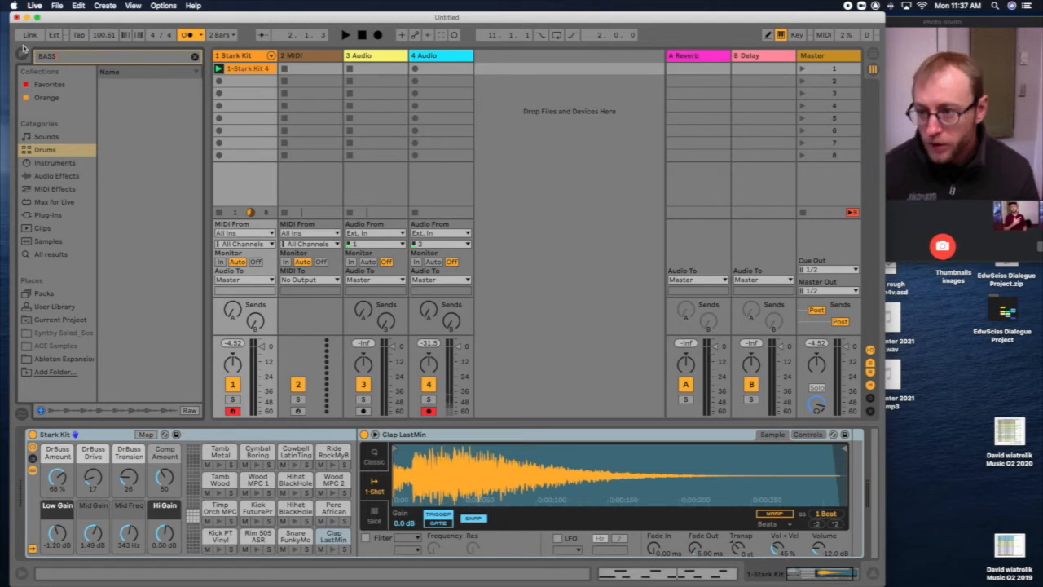
click(55, 163)
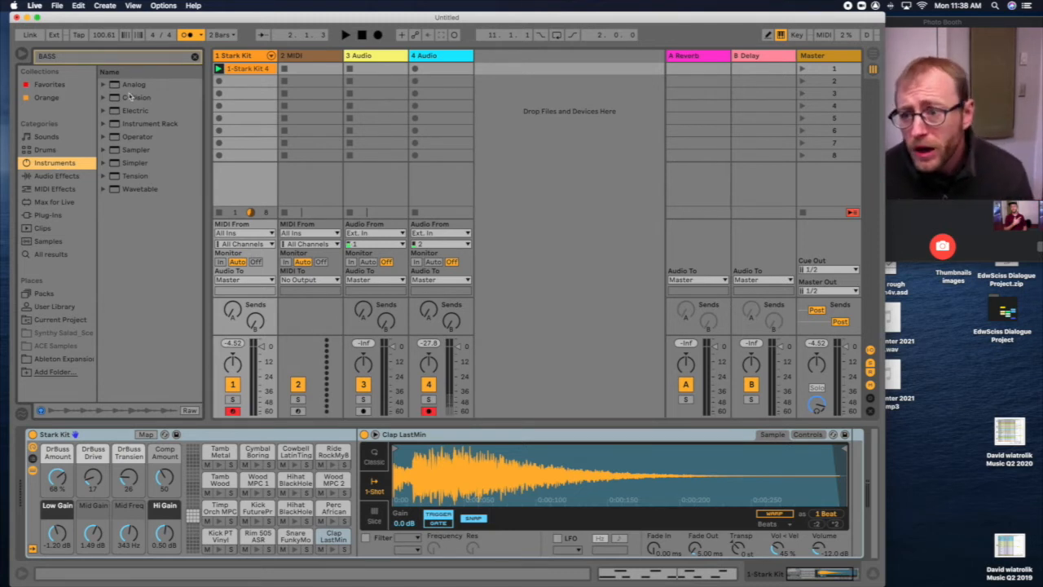
click(110, 97)
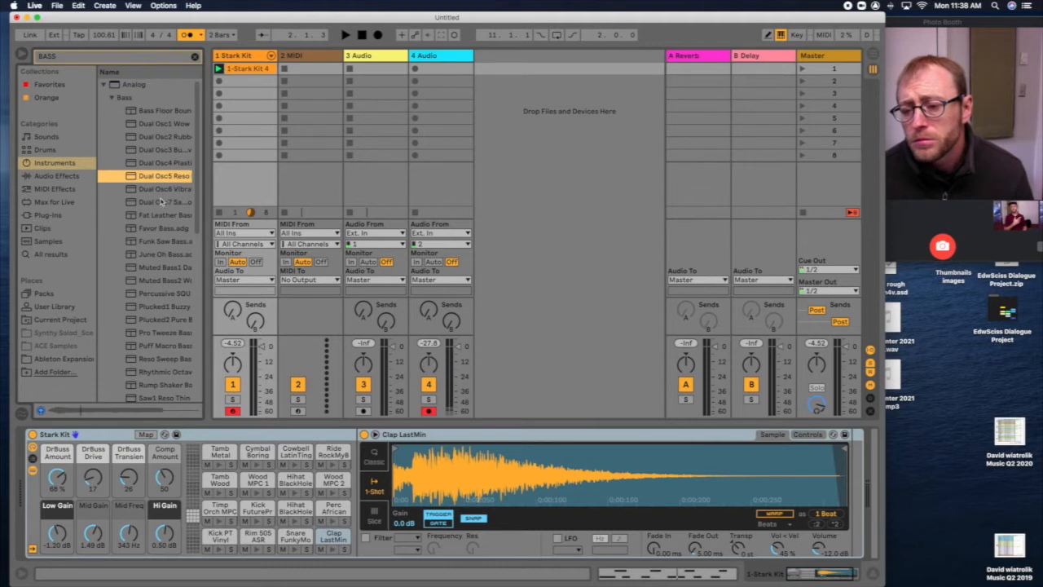
click(163, 189)
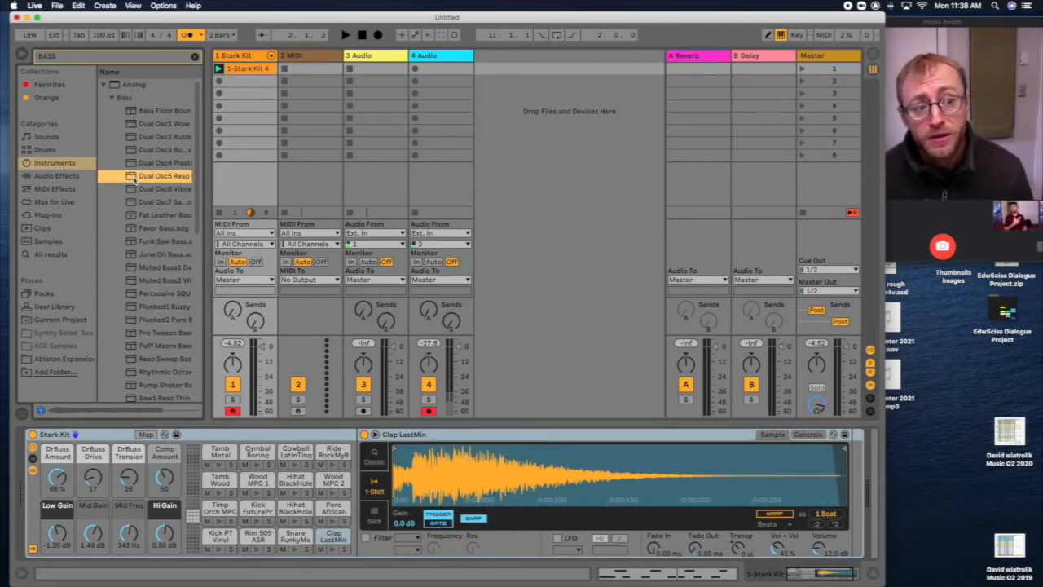
click(310, 56)
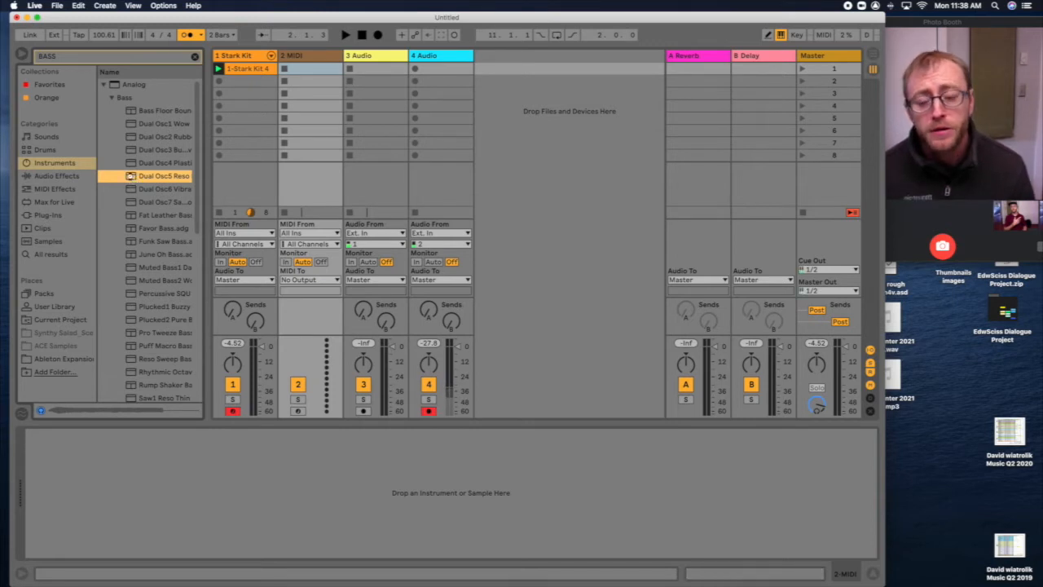
- Load Dual Osc5 Reso Noise Bass onto track 2 and record a clip in its first slot
double_click(163, 176)
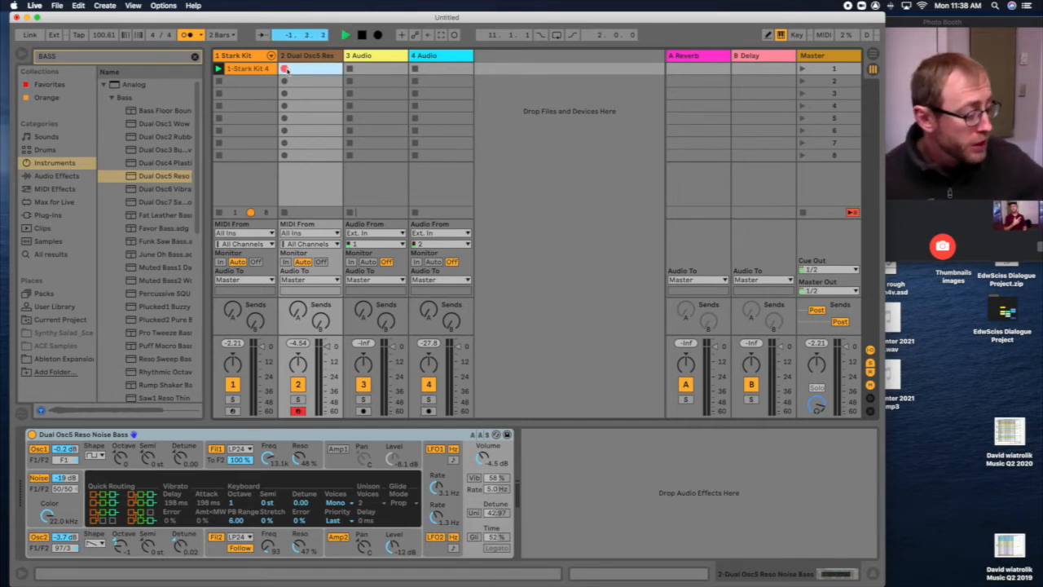
click(300, 68)
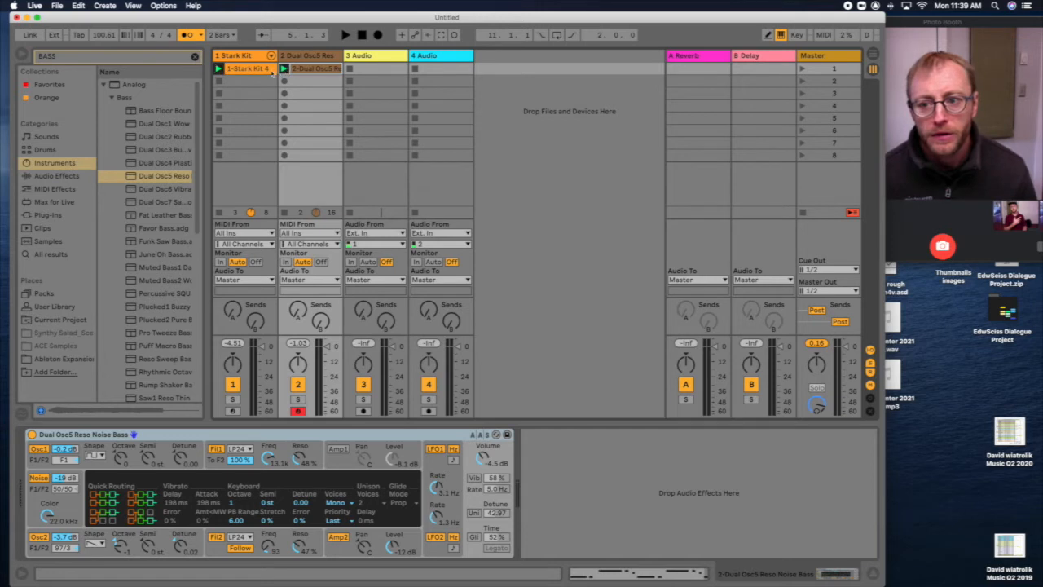
- Record a second Stark Kit drum clip into the drum track's next clip slot
click(344, 35)
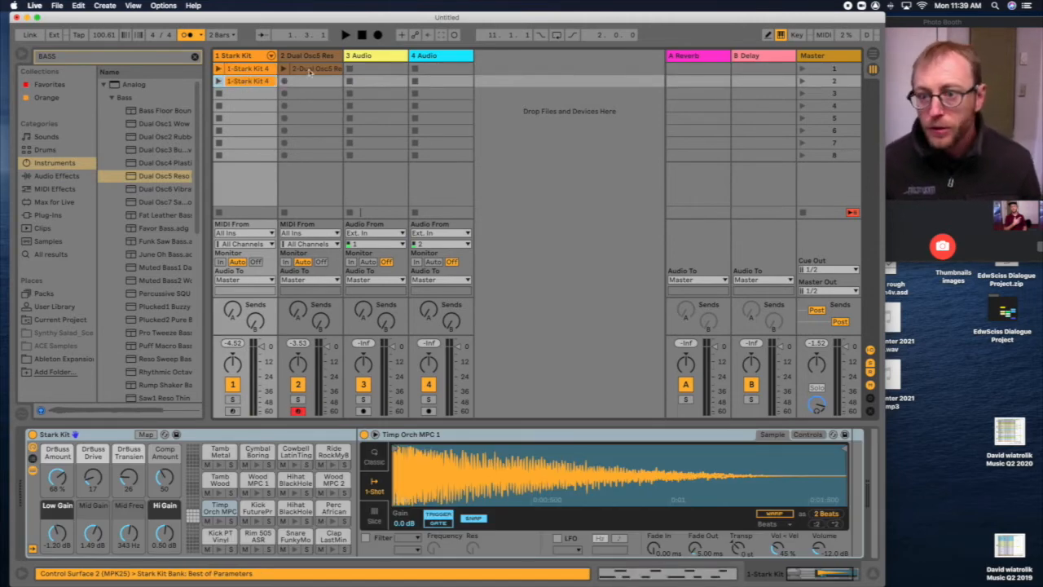
- Show the Dual Osc5 Reso Noise Bass track's Analog instrument in the device area
click(310, 93)
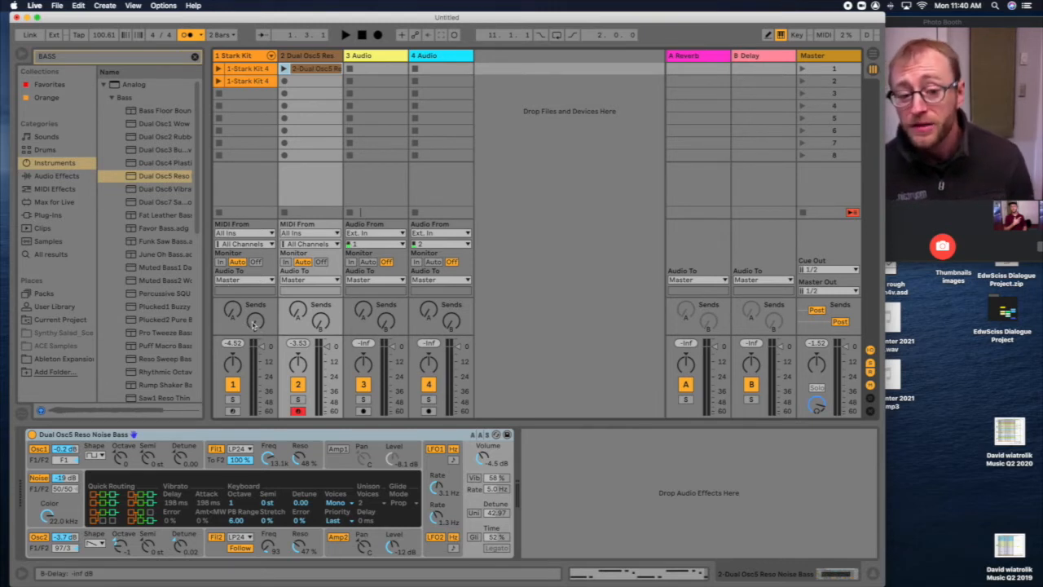
- Check the Reverb and Delay returns, then return to the Stark Kit drum rack with a bass clip in place
click(691, 56)
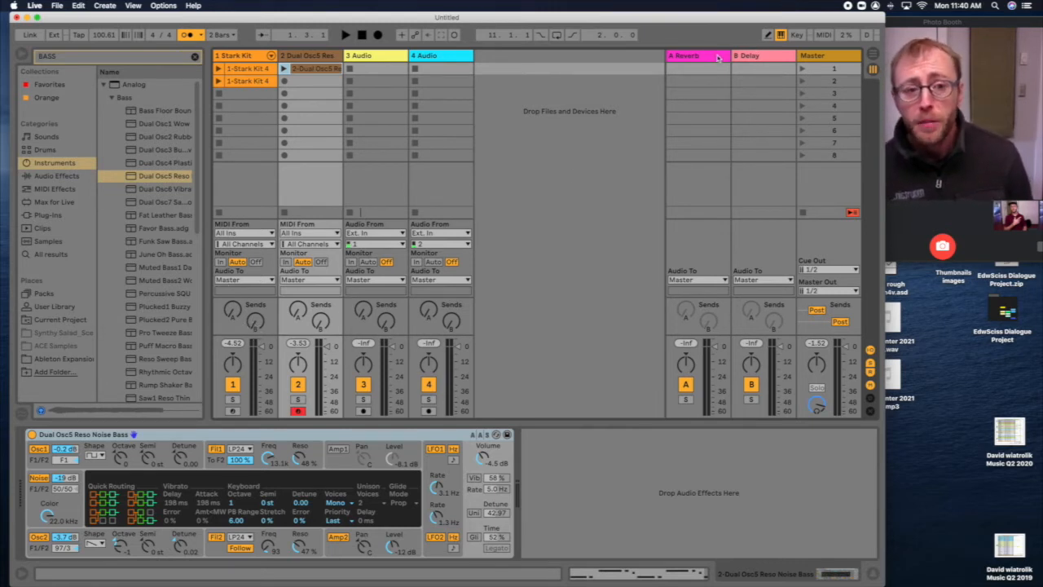
click(749, 55)
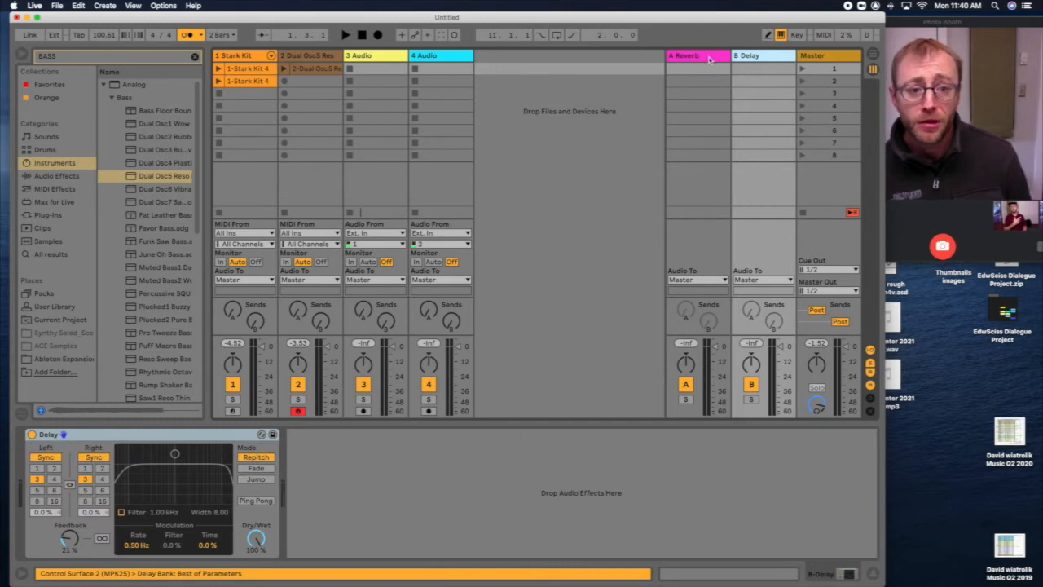
click(691, 55)
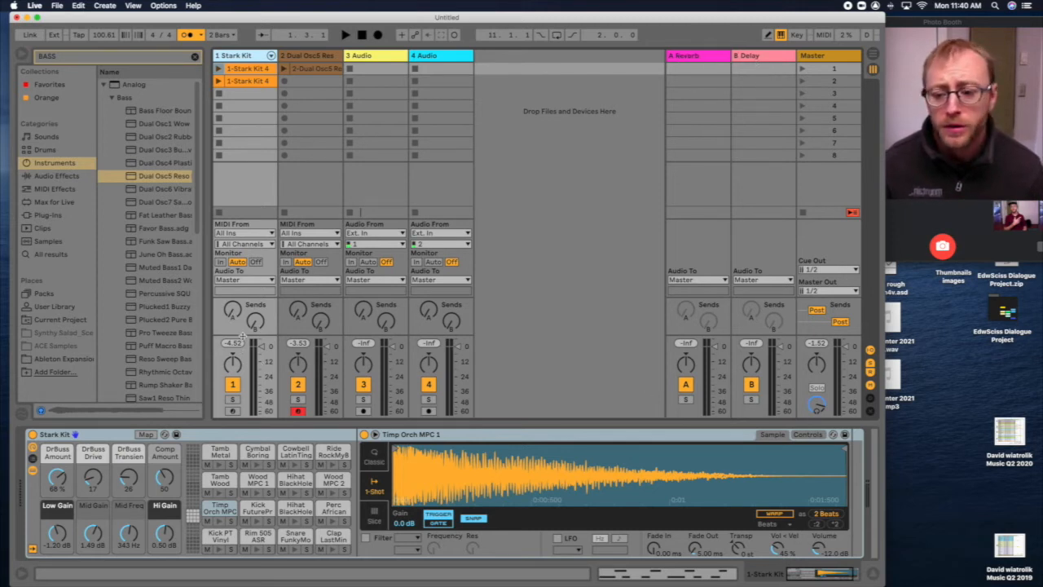
click(232, 401)
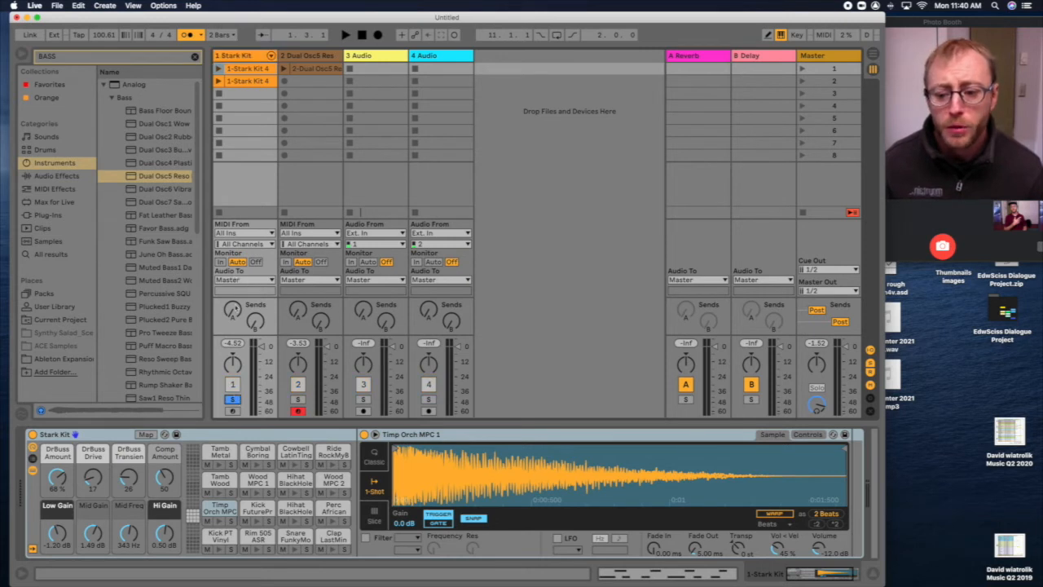
click(348, 34)
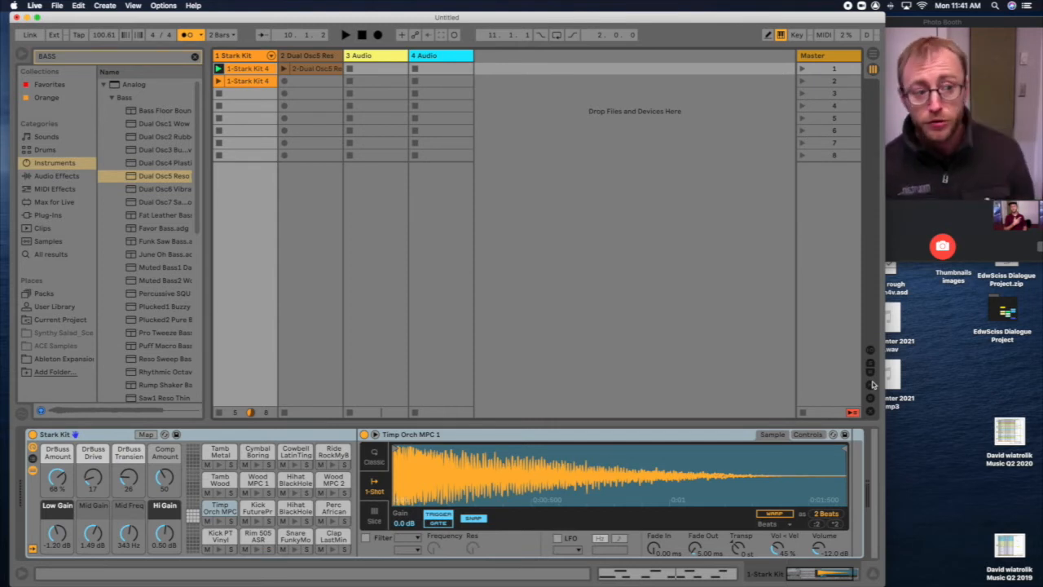
- Show track I/O routing and assign a live input channel to audio track 3
click(866, 350)
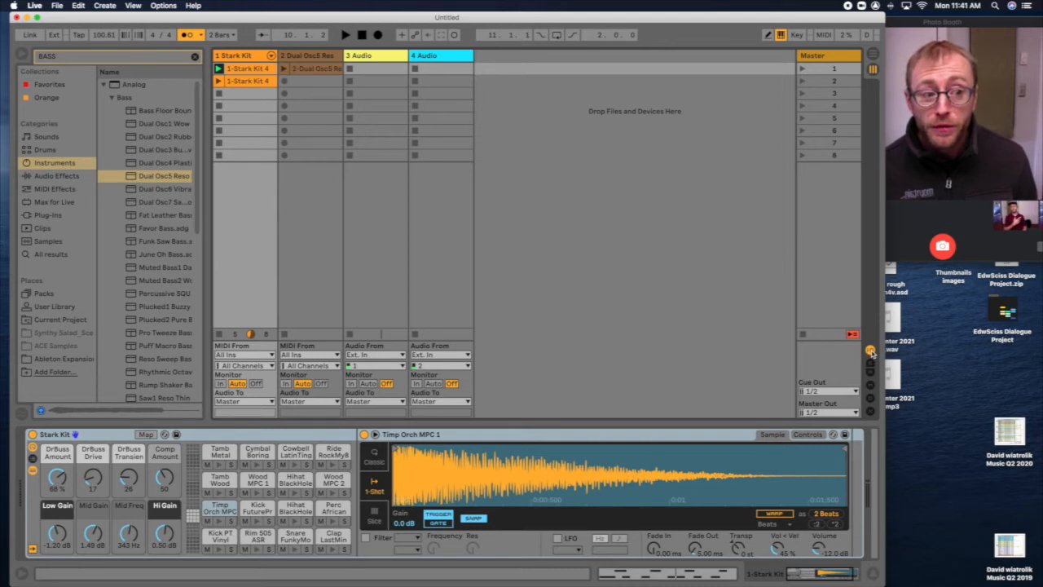
click(373, 365)
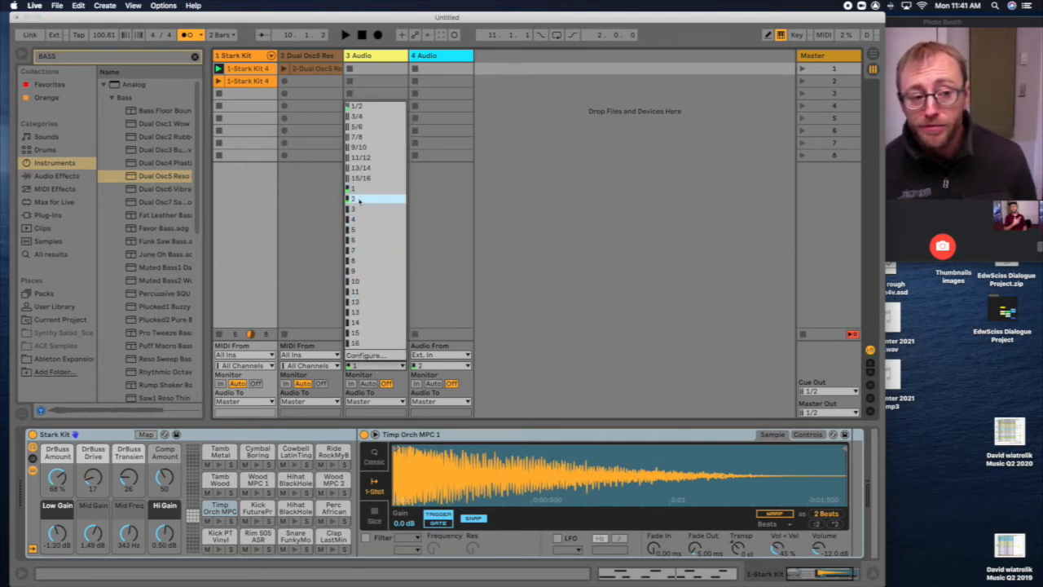
click(367, 218)
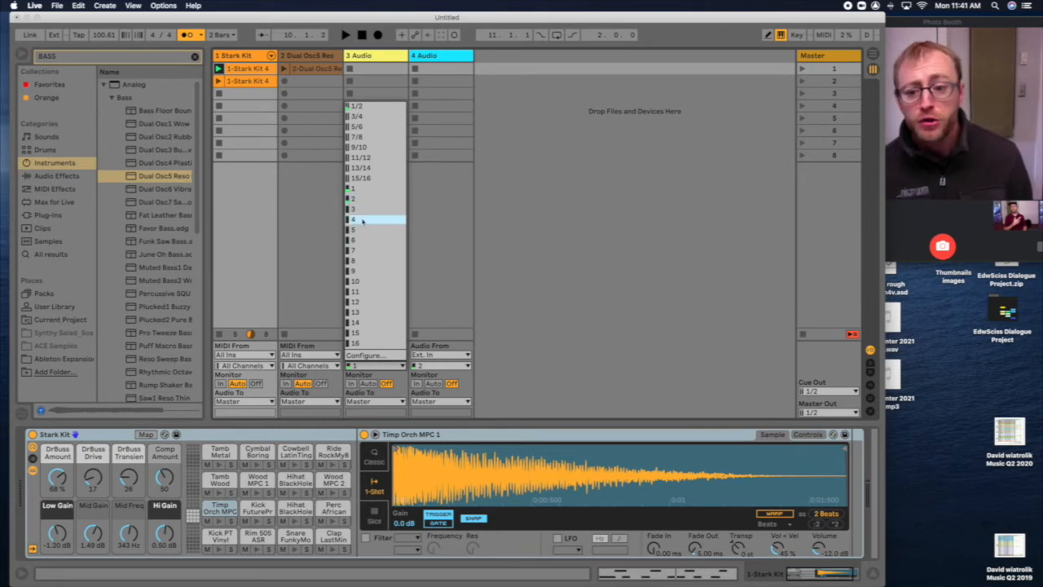
click(371, 270)
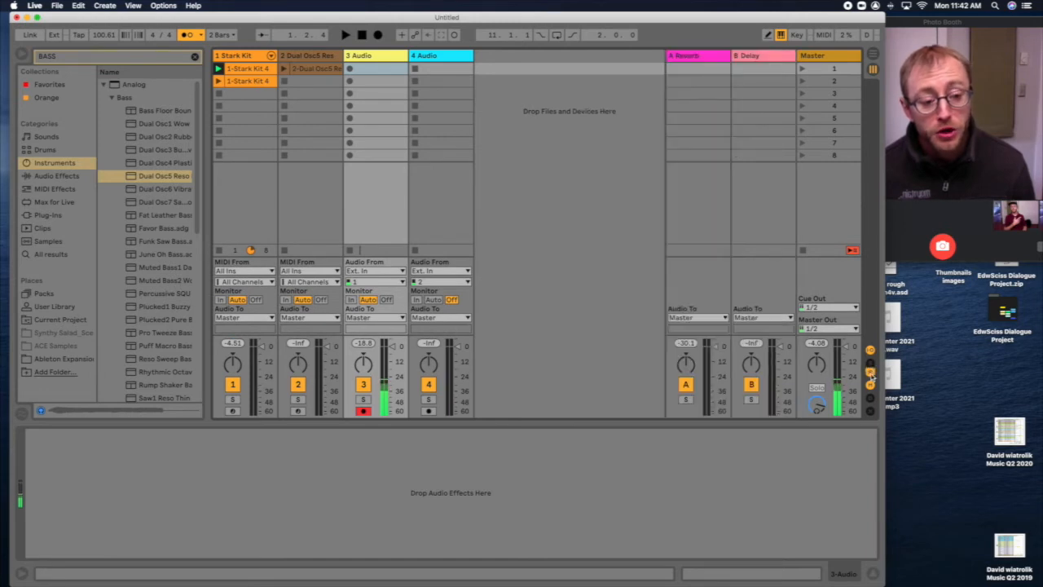
mouse_move(766, 189)
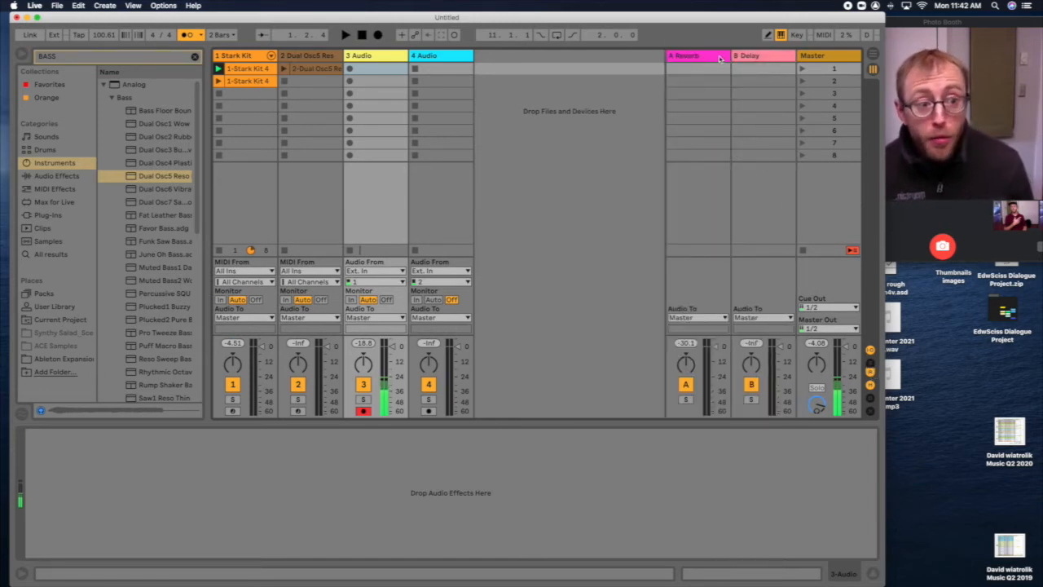
- Insert a return track between Reverb and Delay and load the Overdrive effect onto it
right_click(687, 55)
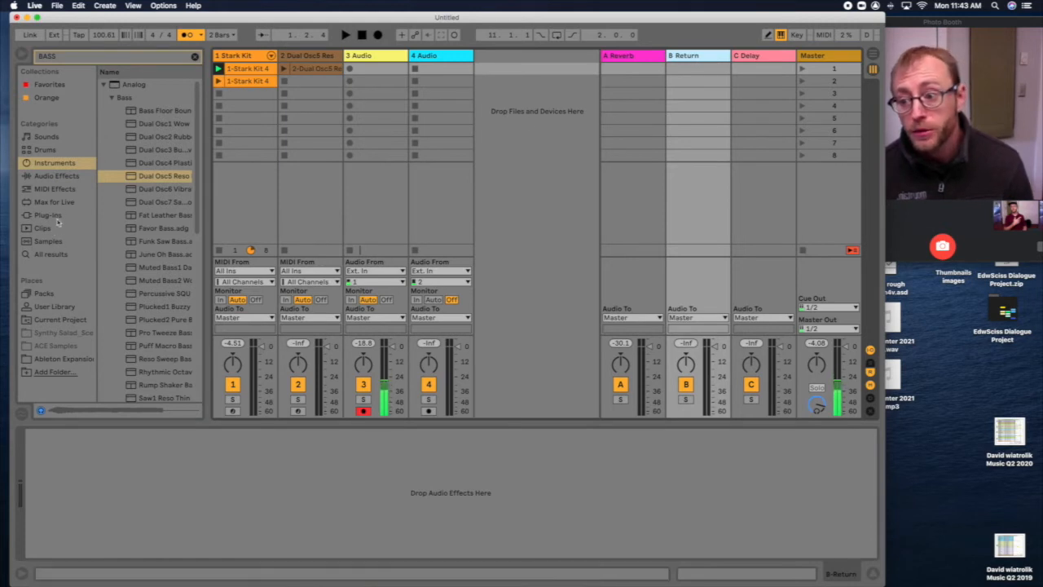
click(56, 176)
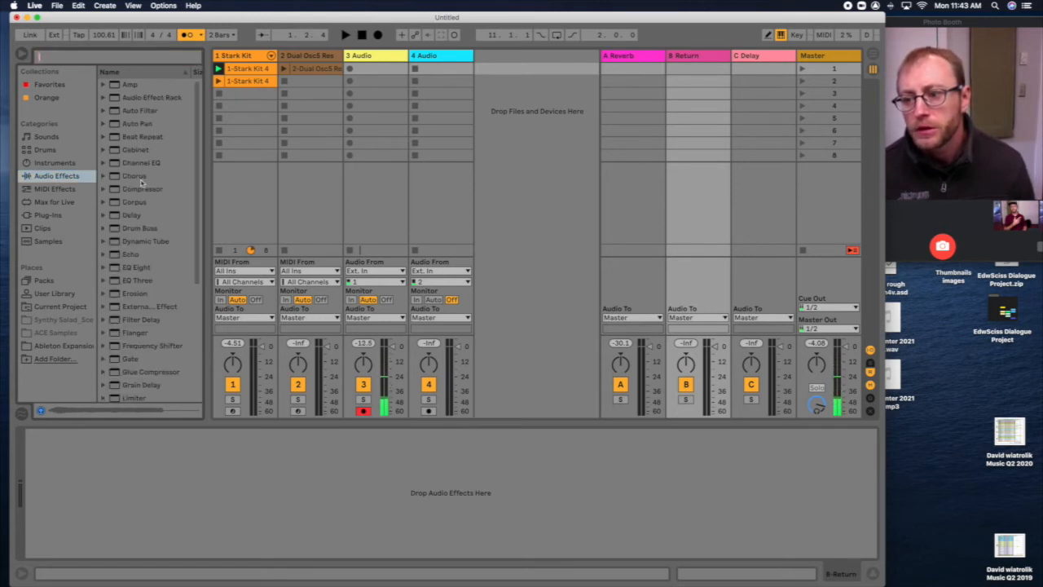
scroll(down, 3)
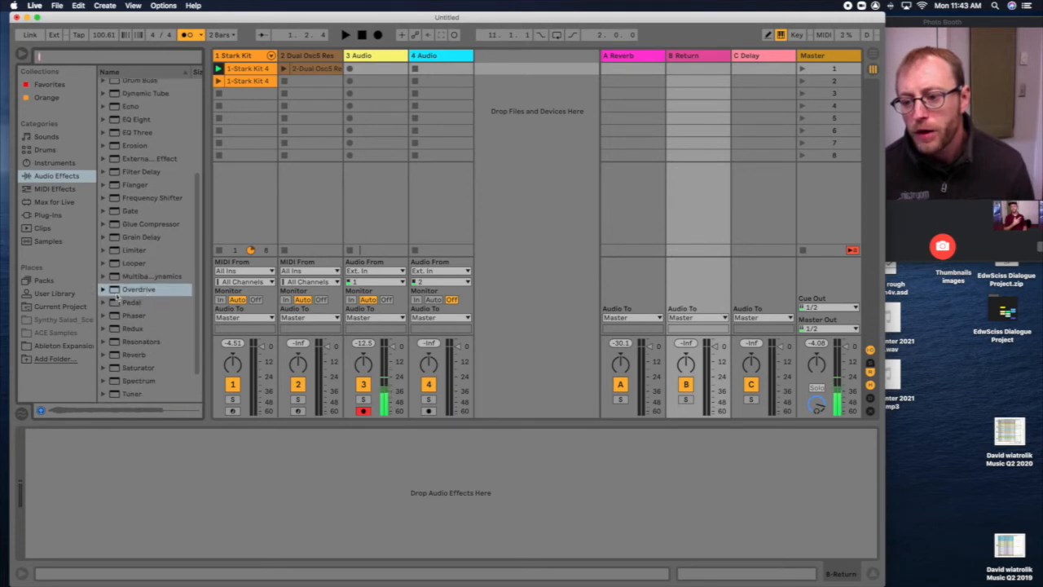
double_click(138, 289)
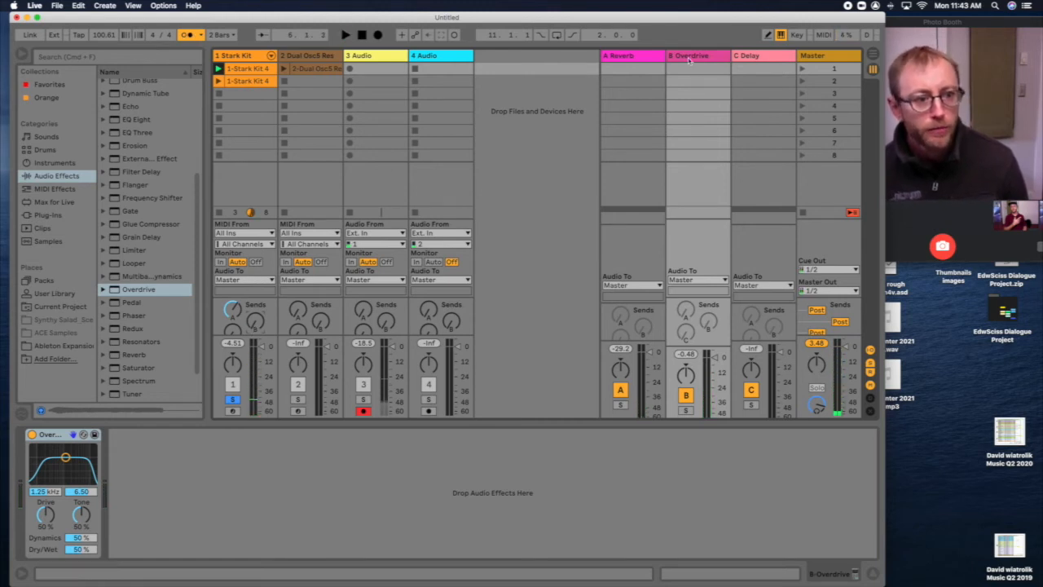
mouse_move(557, 222)
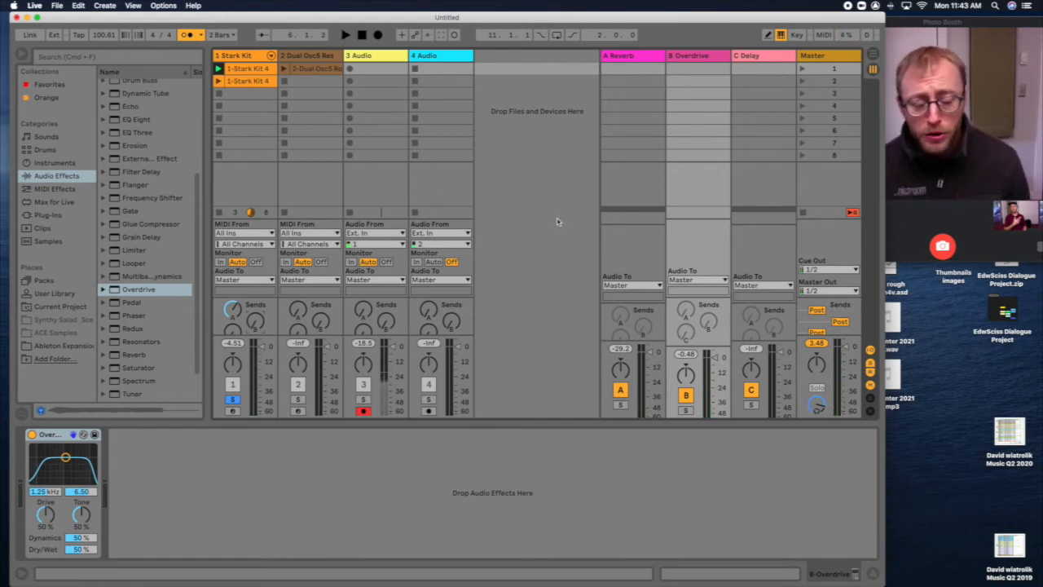
click(615, 56)
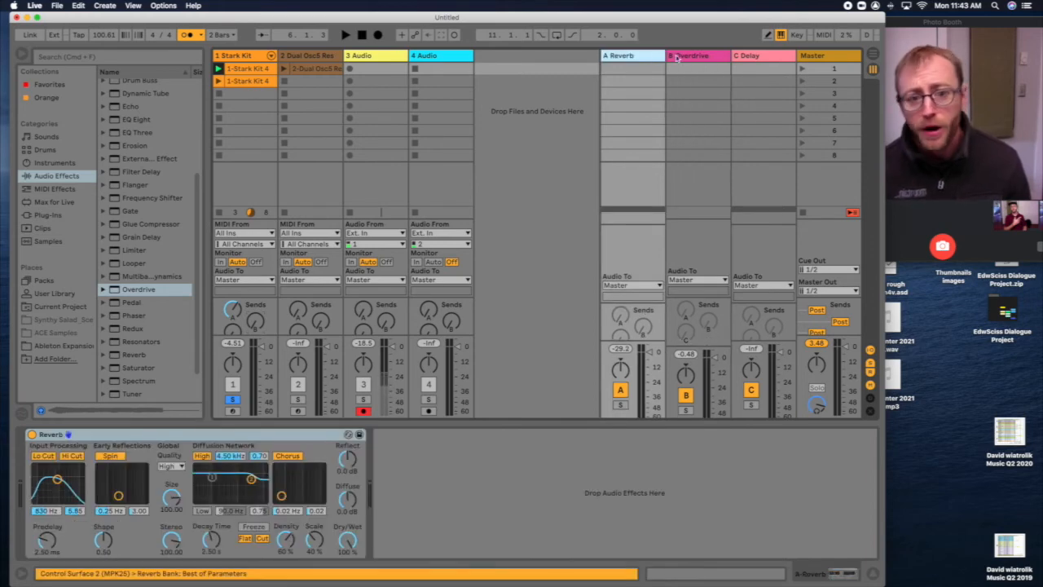
click(747, 55)
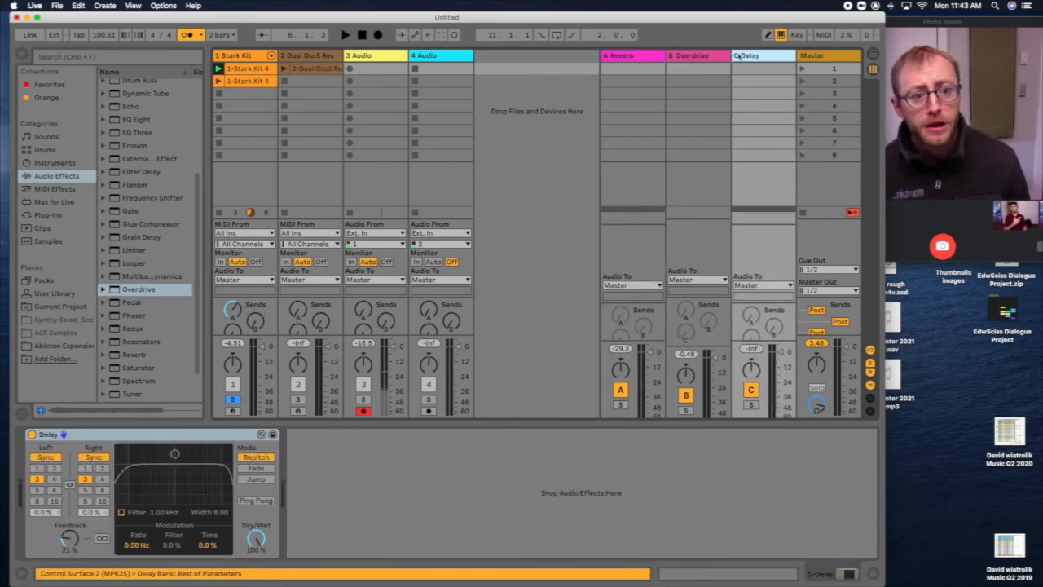
click(316, 55)
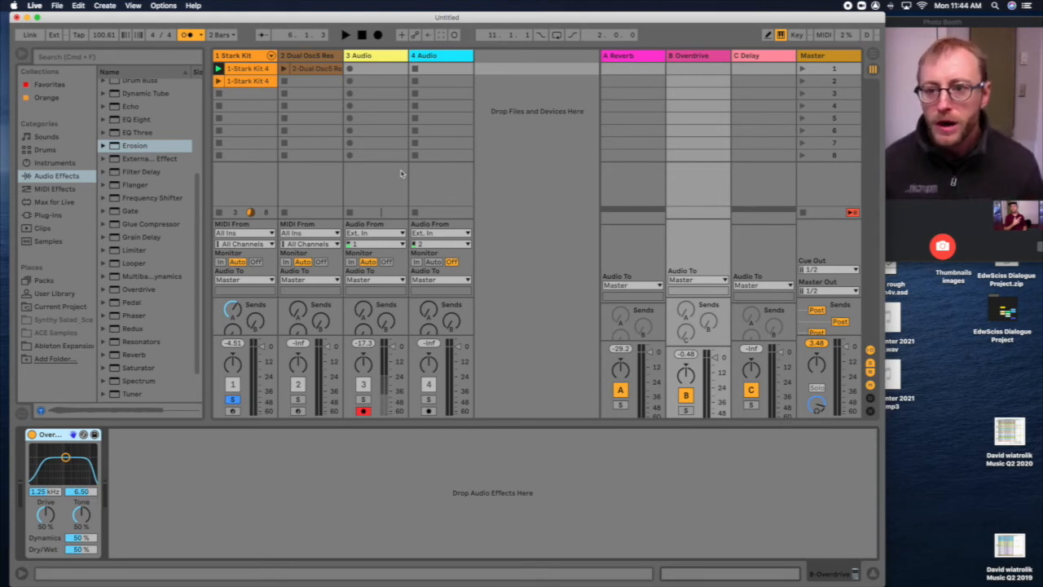
- Record a voice clip into a slot on armed audio track 3 and show its waveform
click(316, 55)
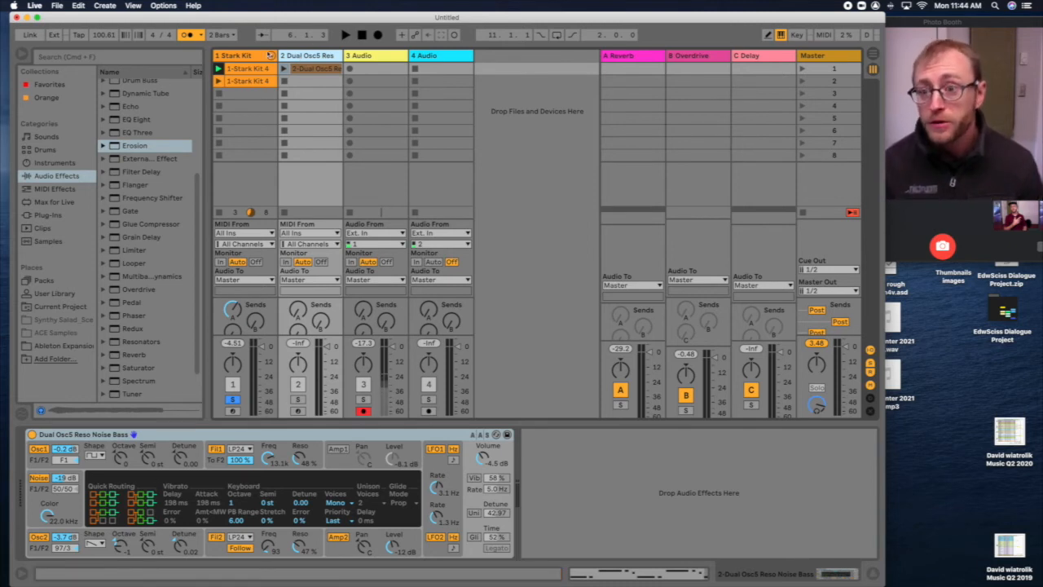
click(238, 69)
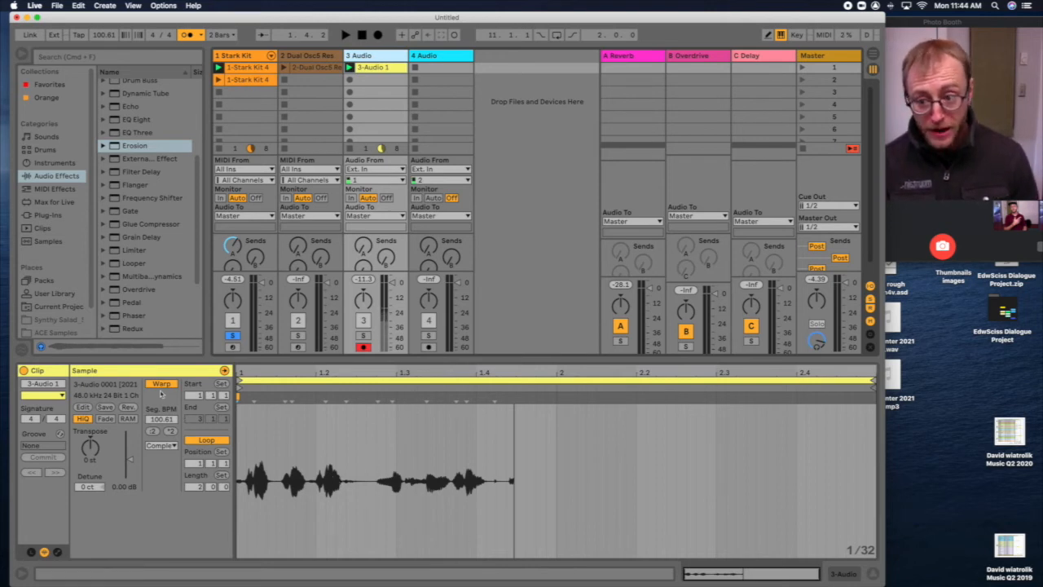
click(161, 383)
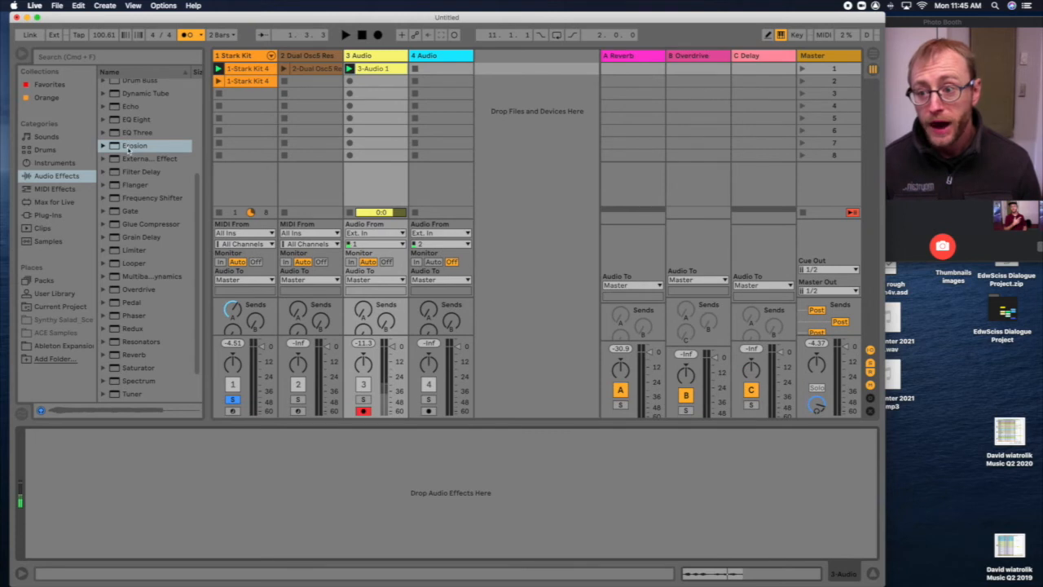
click(137, 119)
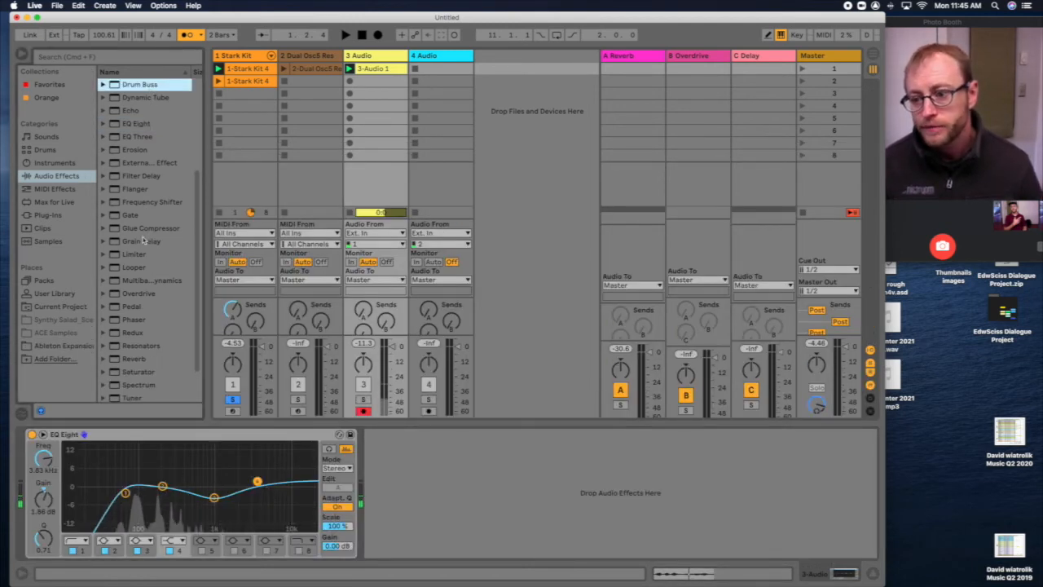
double_click(150, 228)
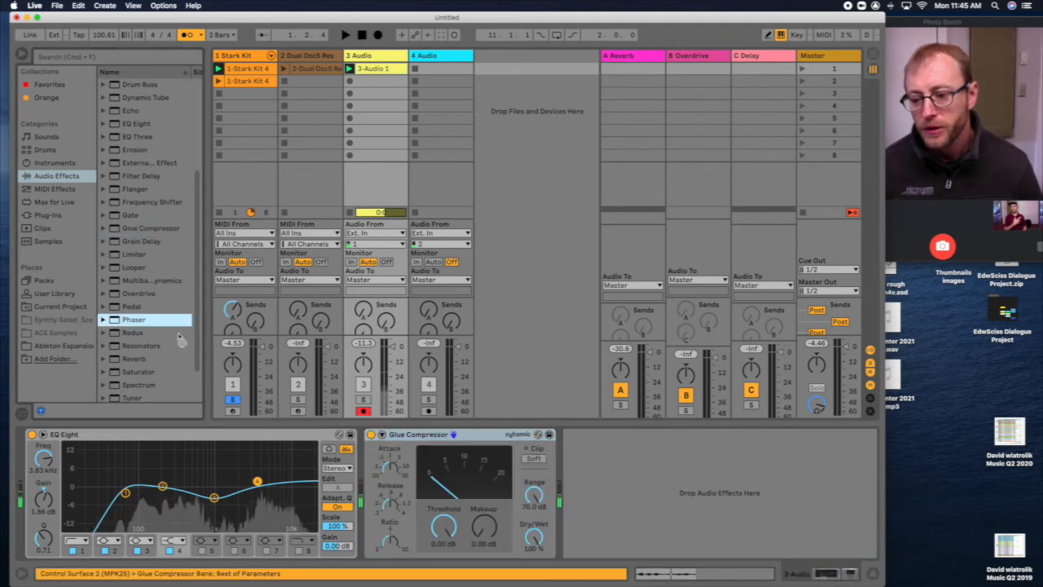
double_click(133, 319)
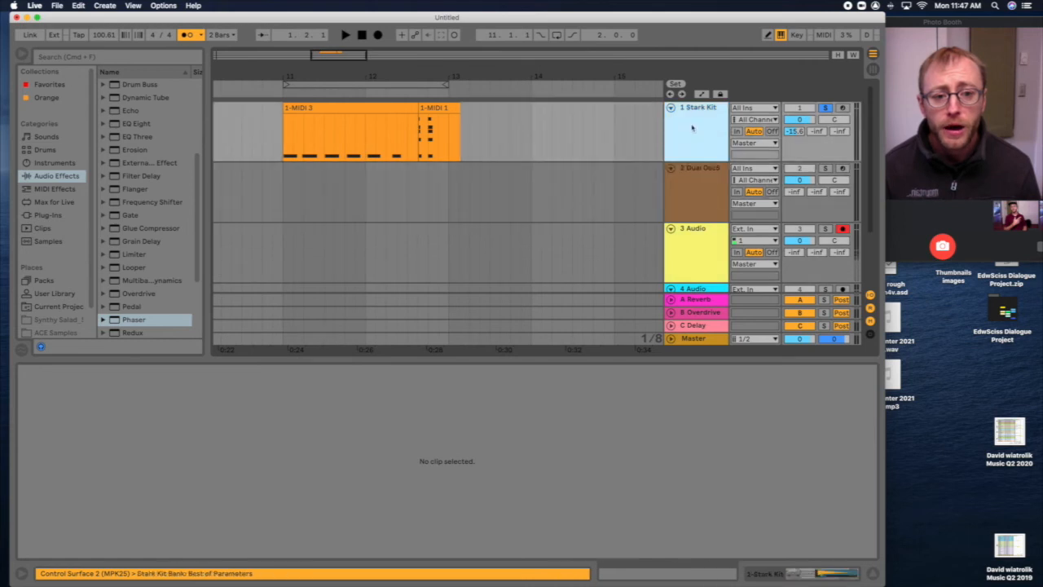
mouse_move(528, 409)
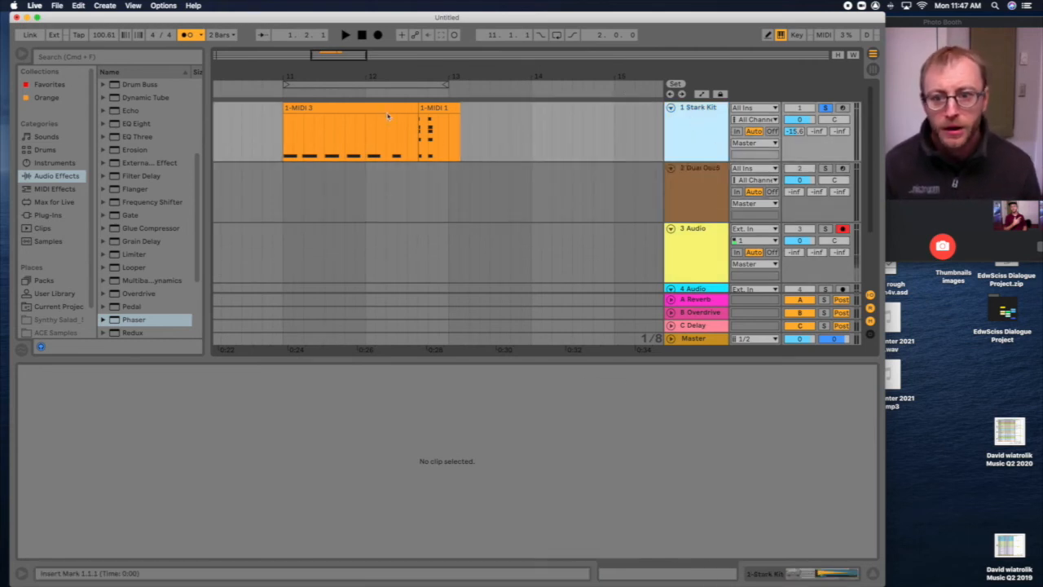
double_click(350, 134)
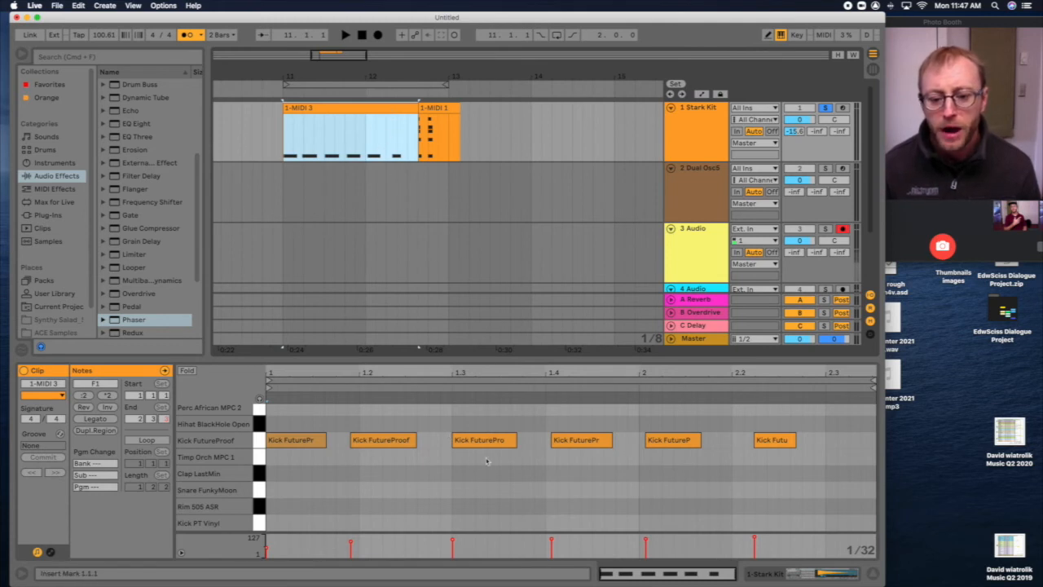
mouse_move(546, 473)
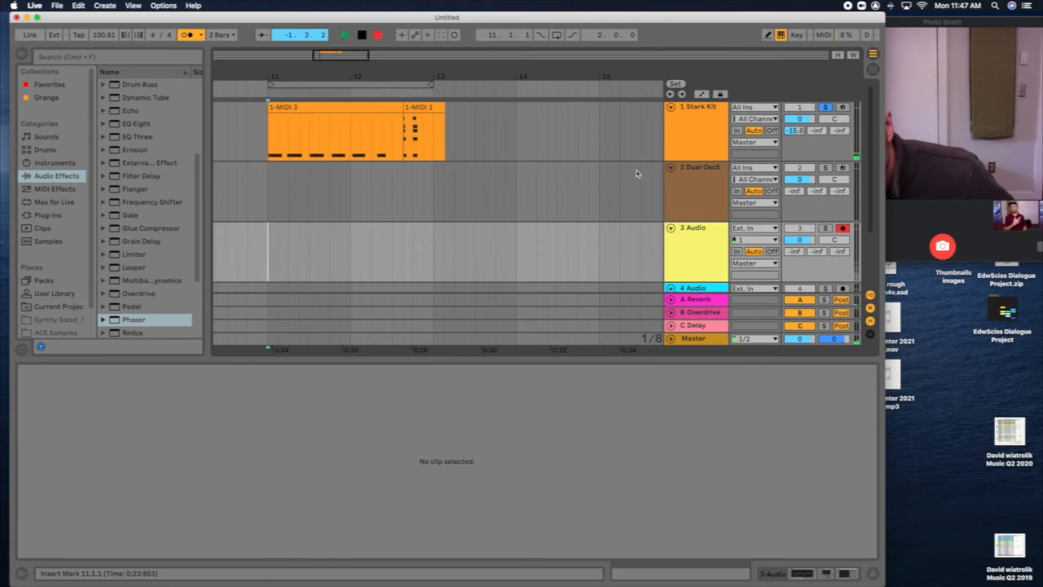
- Place the recorded voice clips on the 3 Audio arrangement track and show one clip's waveform
click(342, 35)
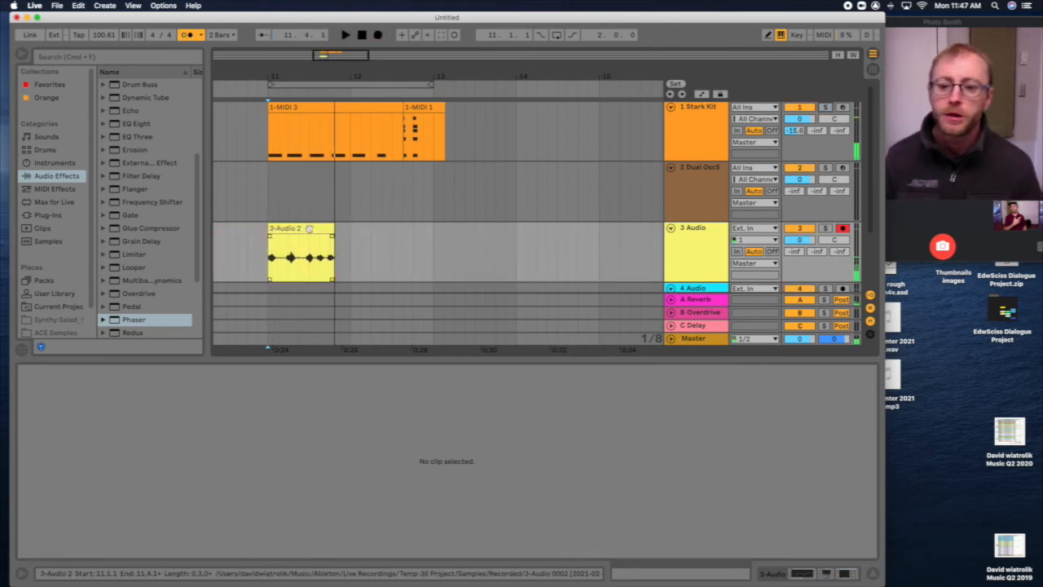
click(300, 258)
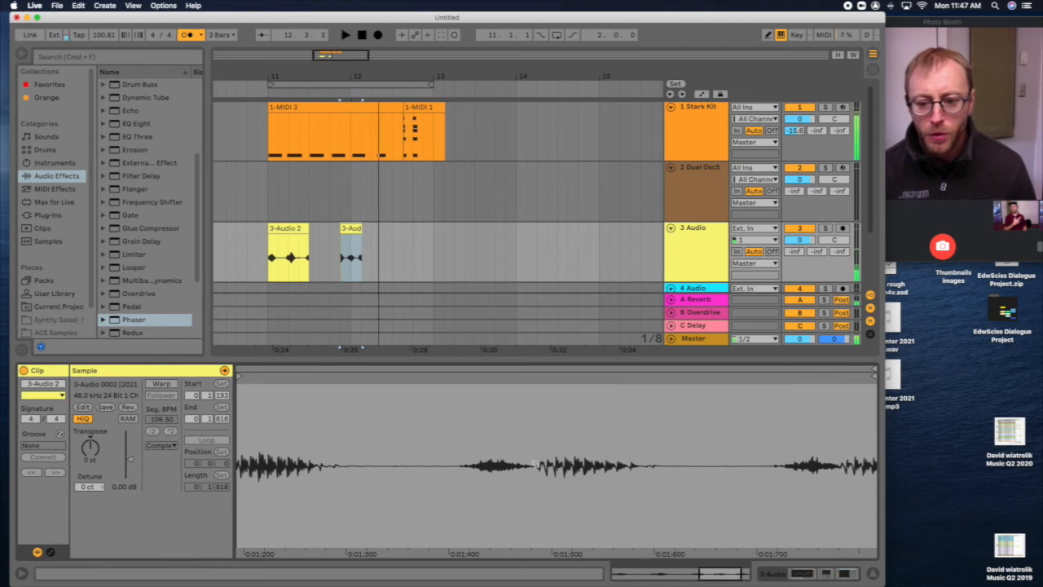
- Duplicate the voice clip along the 3 Audio track to fill it with short clips
click(287, 236)
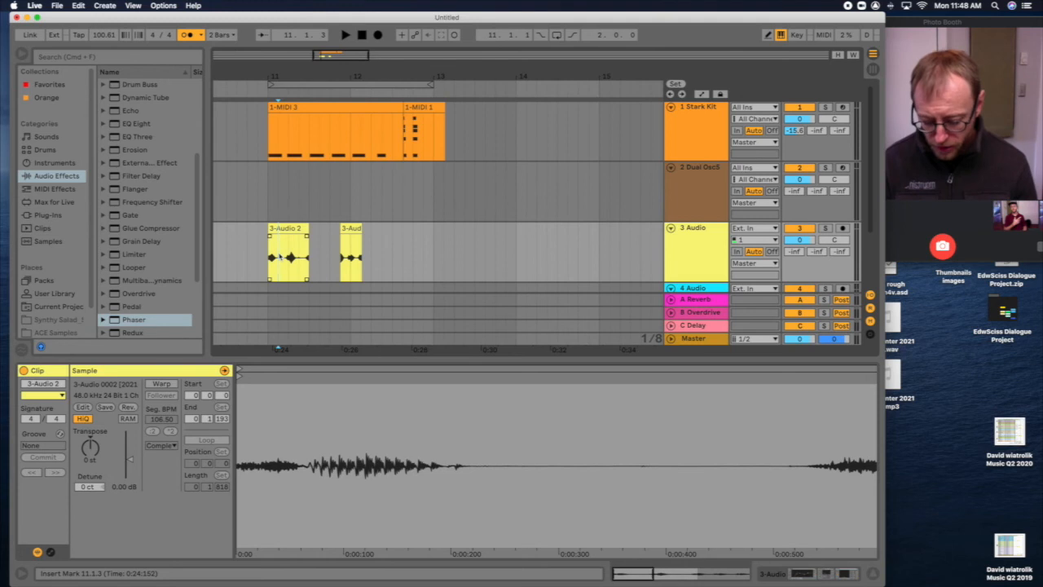
click(287, 228)
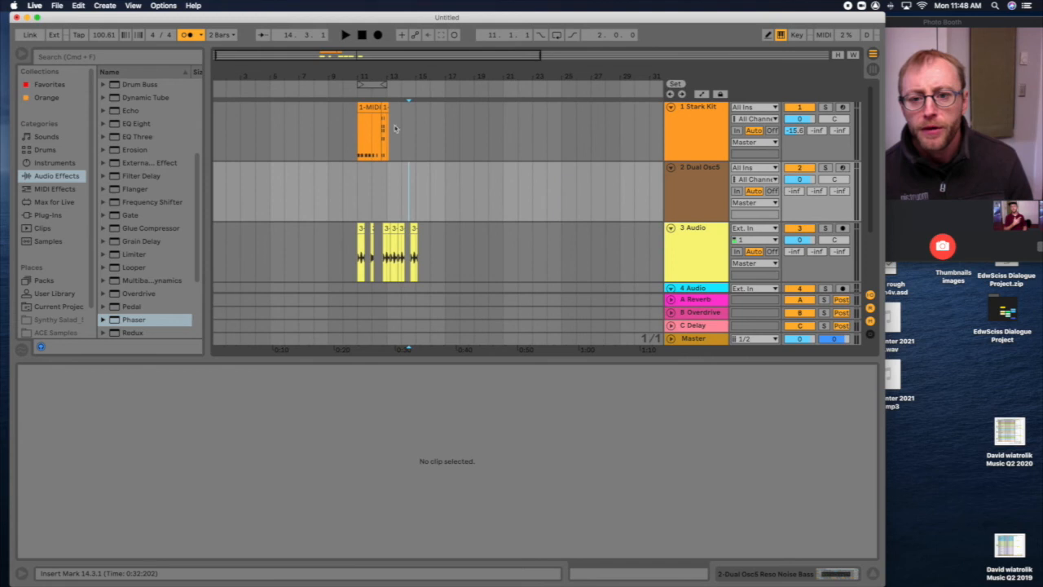
- Open the arrangement drum clip's MIDI notes in the Note Editor
double_click(370, 130)
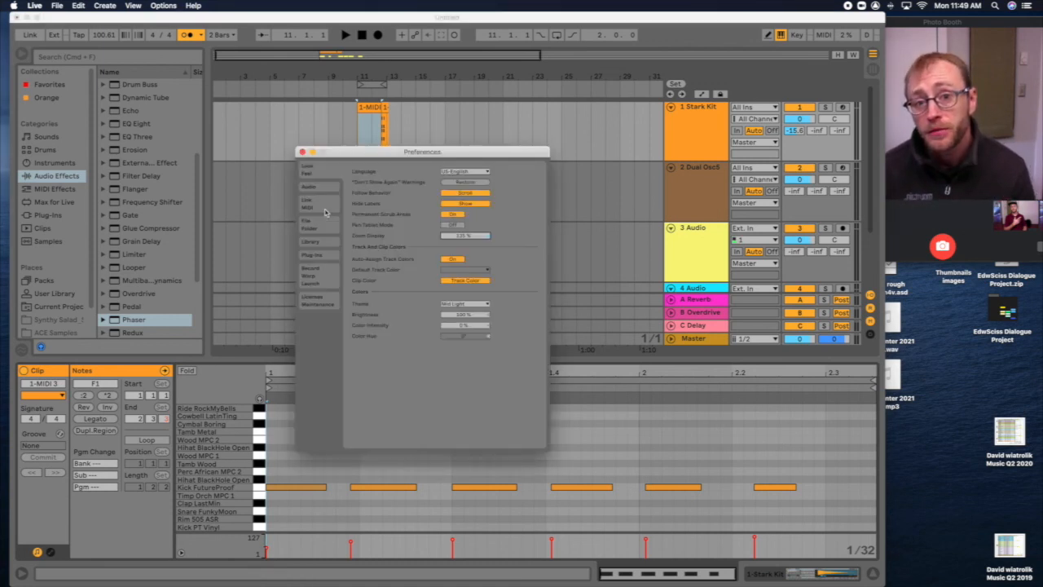
- Show the Audio preferences page and list the Buffer Size choices
click(310, 186)
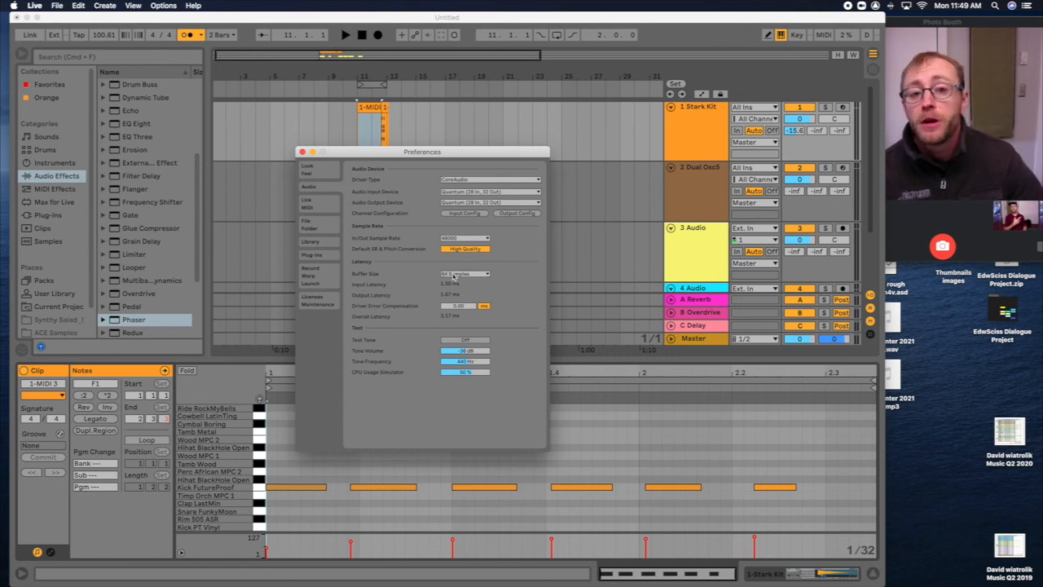
click(463, 274)
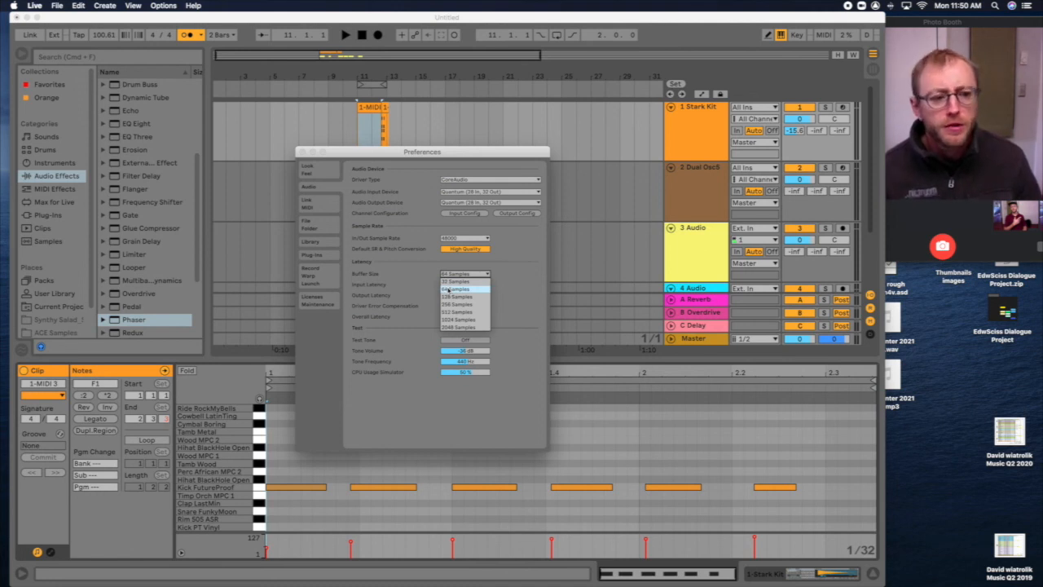
- Pick a new Buffer Size, skim the Library, Plug-ins and Record/Warp/Launch pages, then close Preferences
click(453, 289)
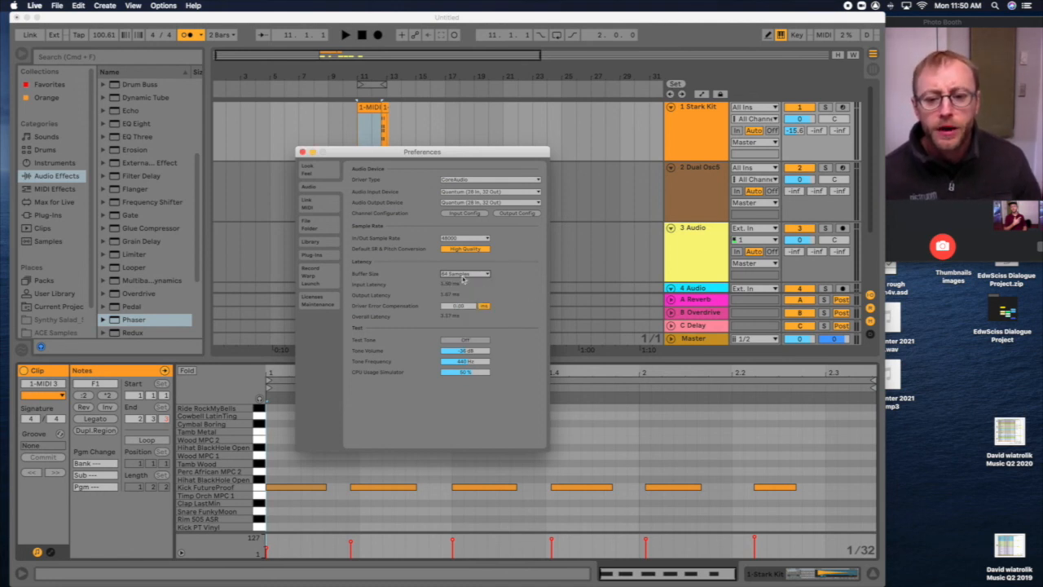
click(309, 207)
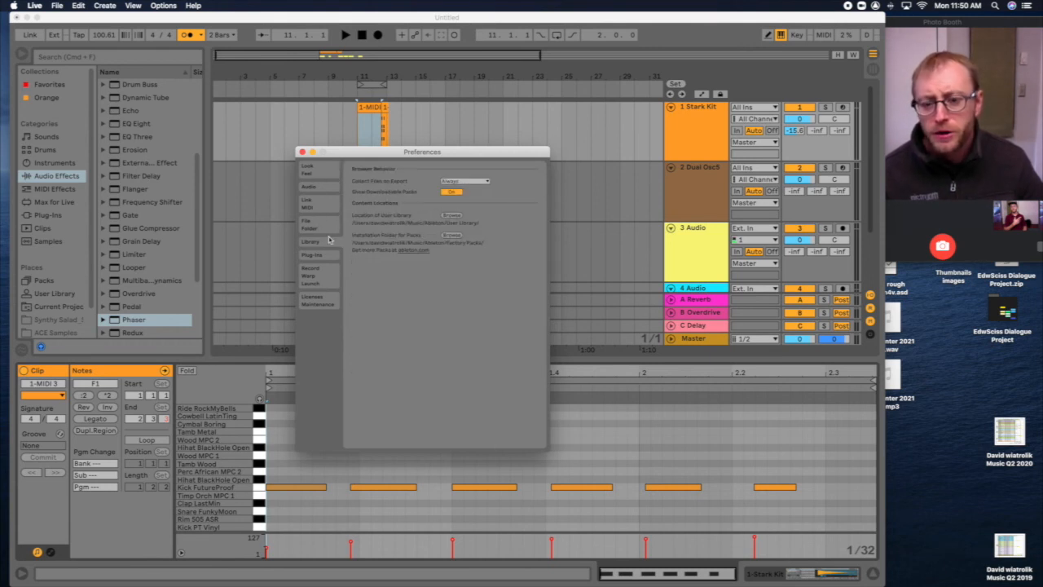
click(313, 254)
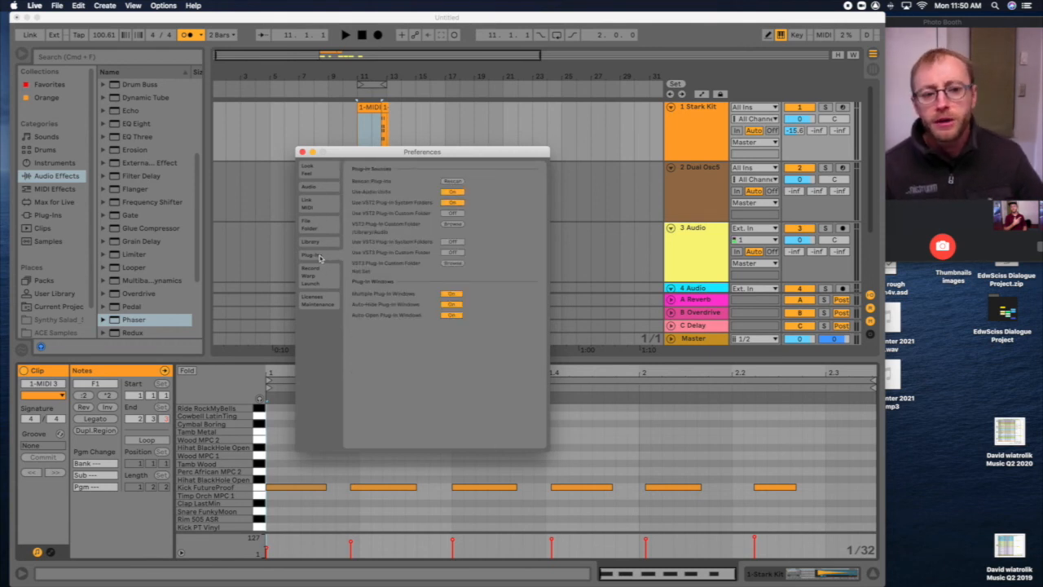
click(315, 299)
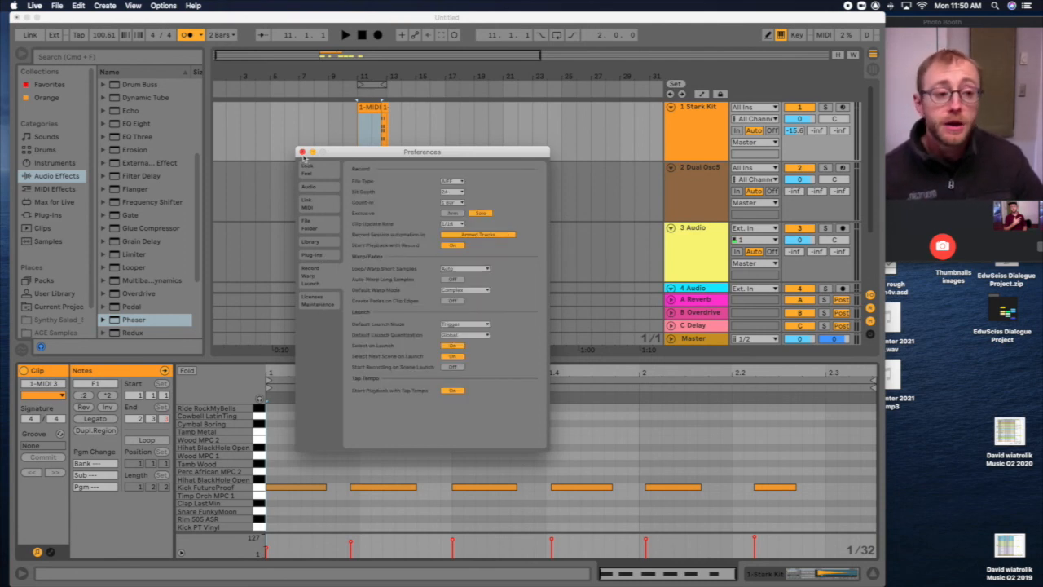
click(295, 151)
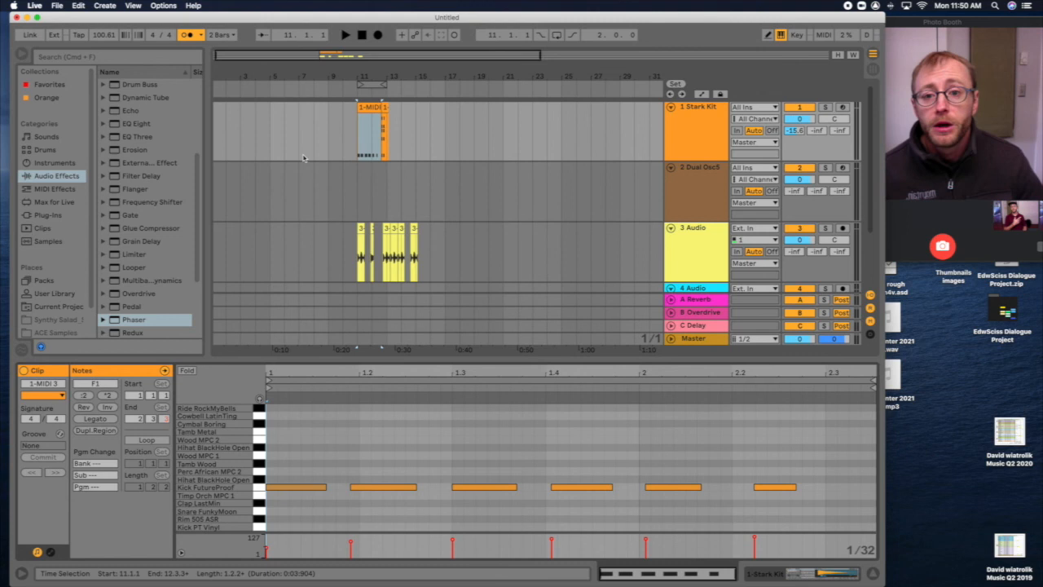